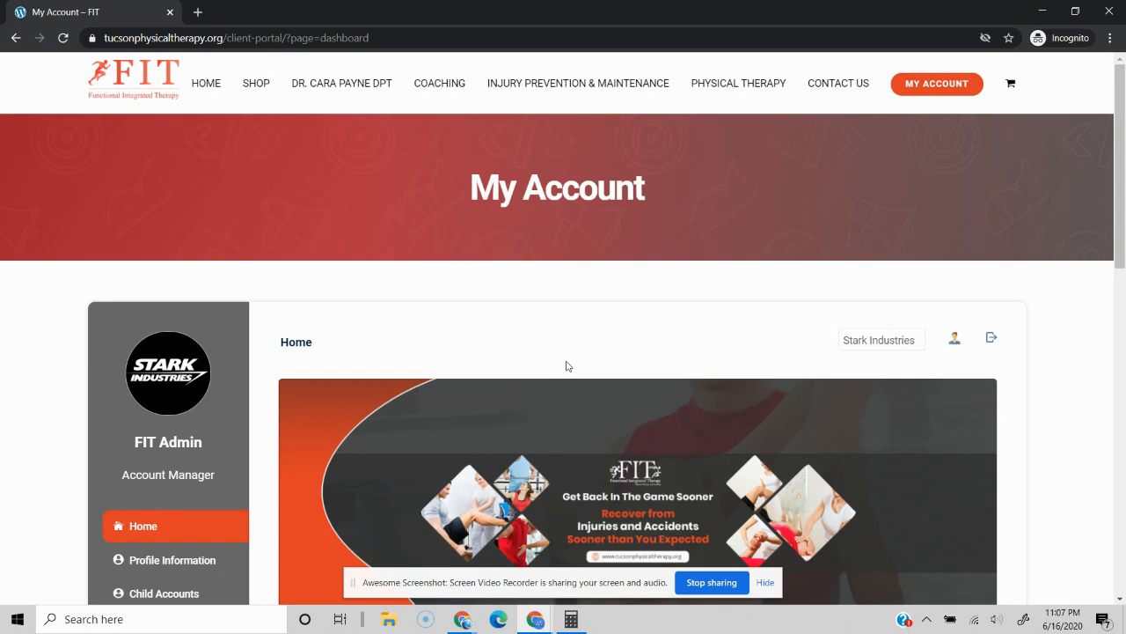
{"action": "mouse_move", "coordinate": [582, 379]}
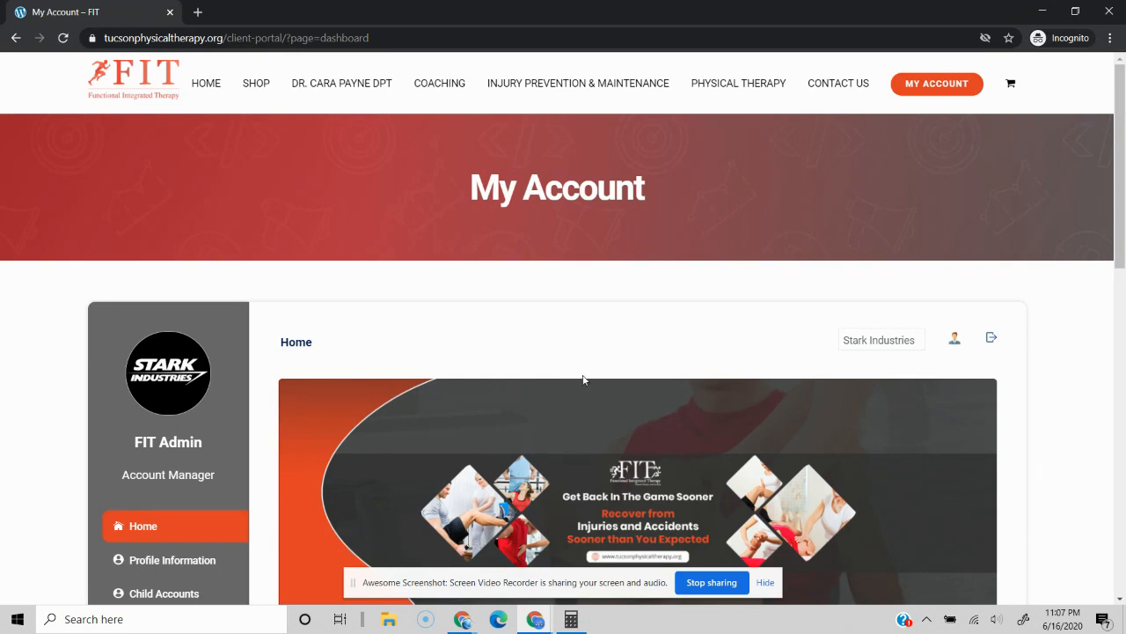
{"action": "mouse_move", "coordinate": [548, 326]}
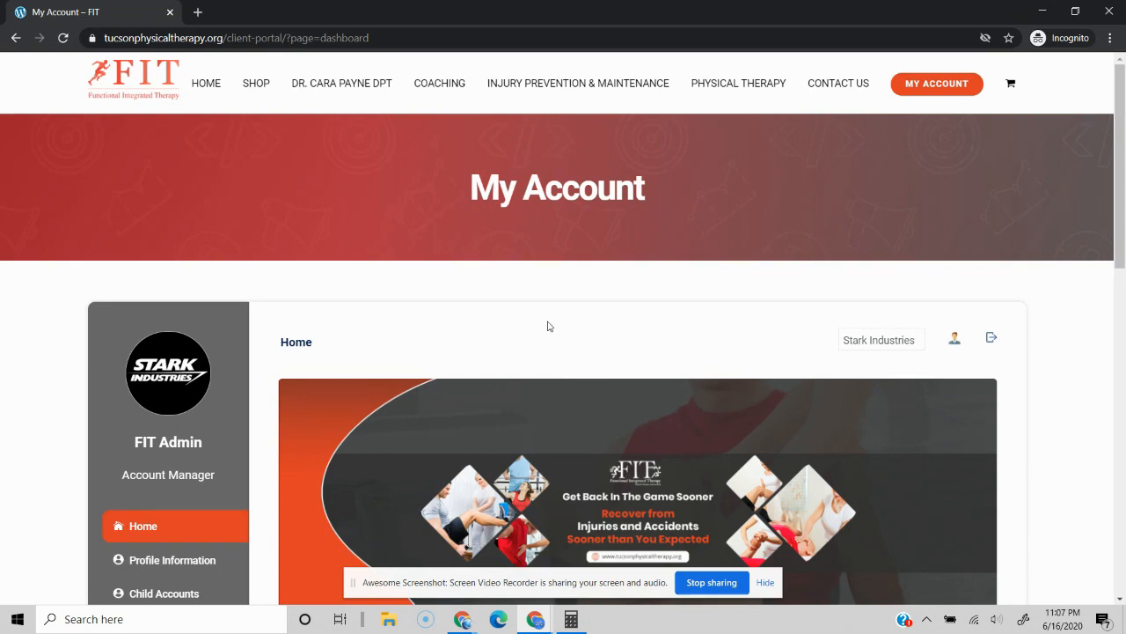
{"action": "mouse_move", "coordinate": [595, 301]}
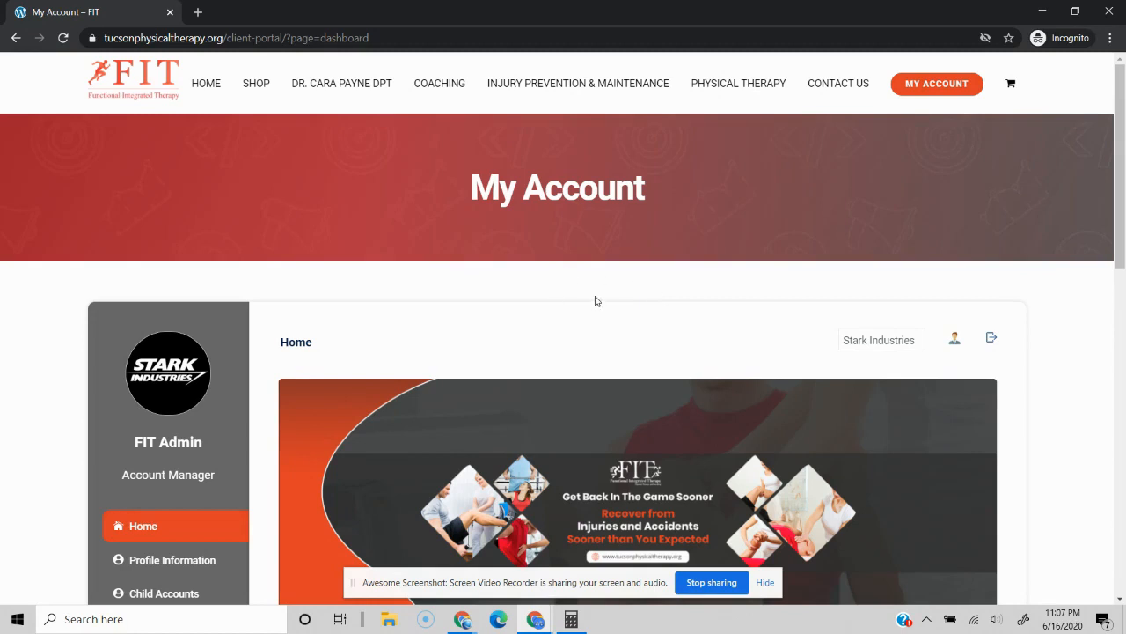
{"action": "mouse_move", "coordinate": [570, 320]}
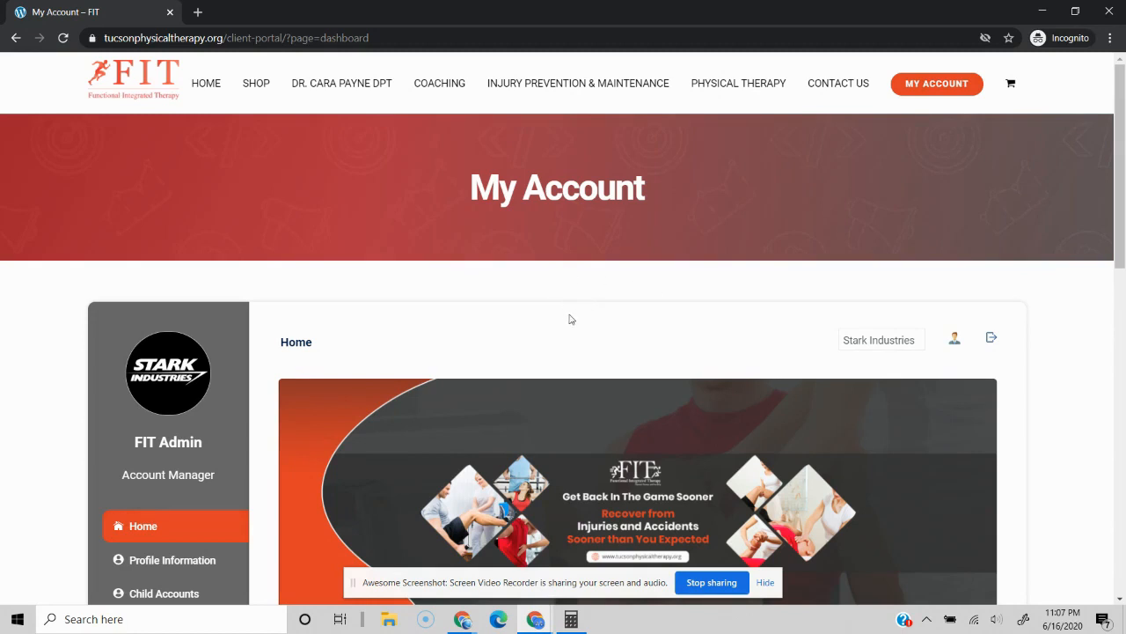
{"action": "mouse_move", "coordinate": [425, 325]}
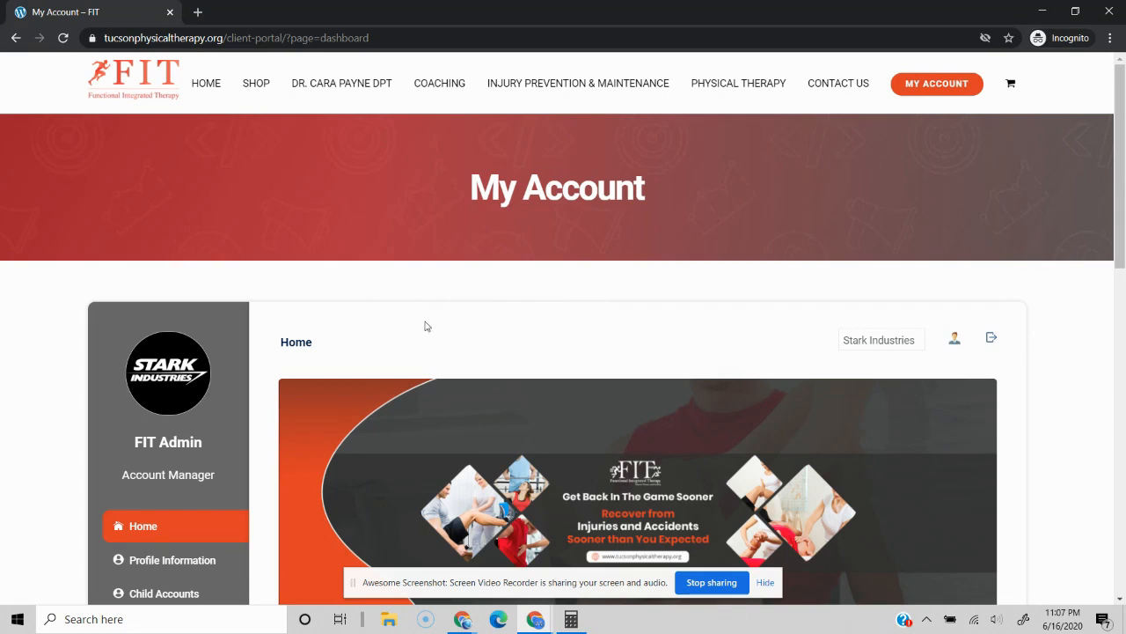
Scroll down through the client portal page and back up.
{"action": "scroll", "scroll_direction": "down", "scroll_amount": 3}
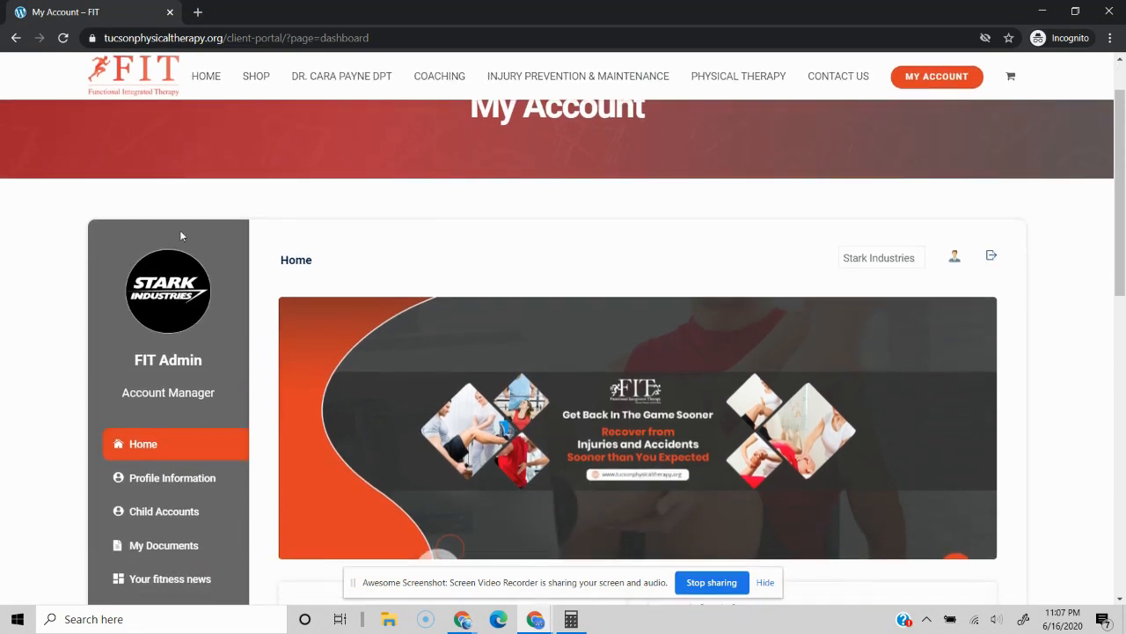
{"action": "mouse_move", "coordinate": [299, 190]}
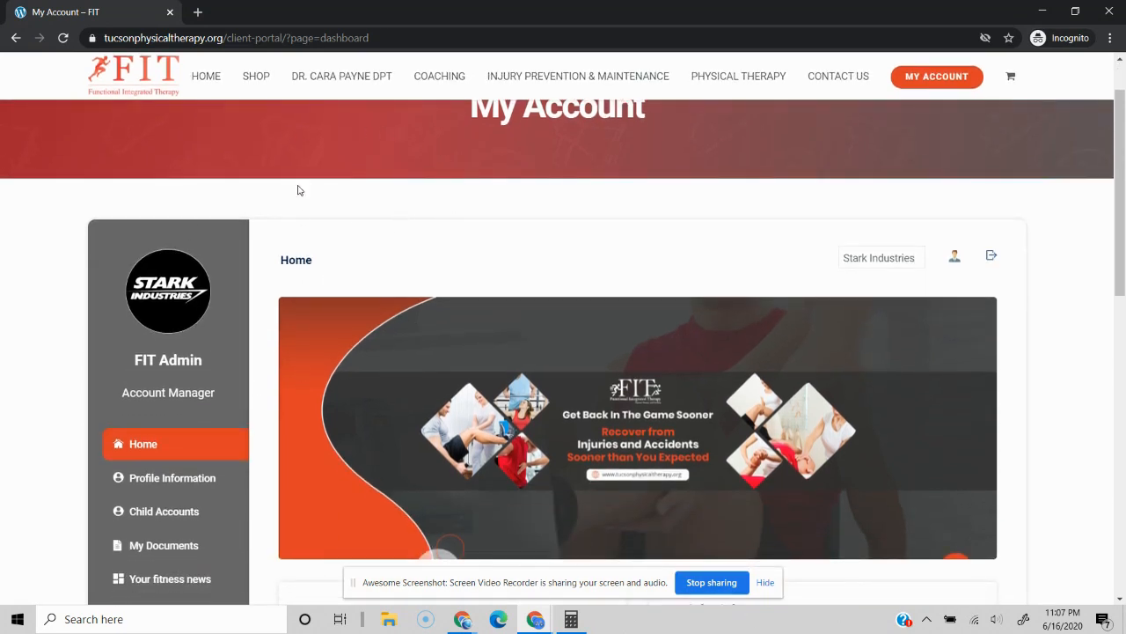
{"action": "scroll", "scroll_direction": "down", "scroll_amount": 3}
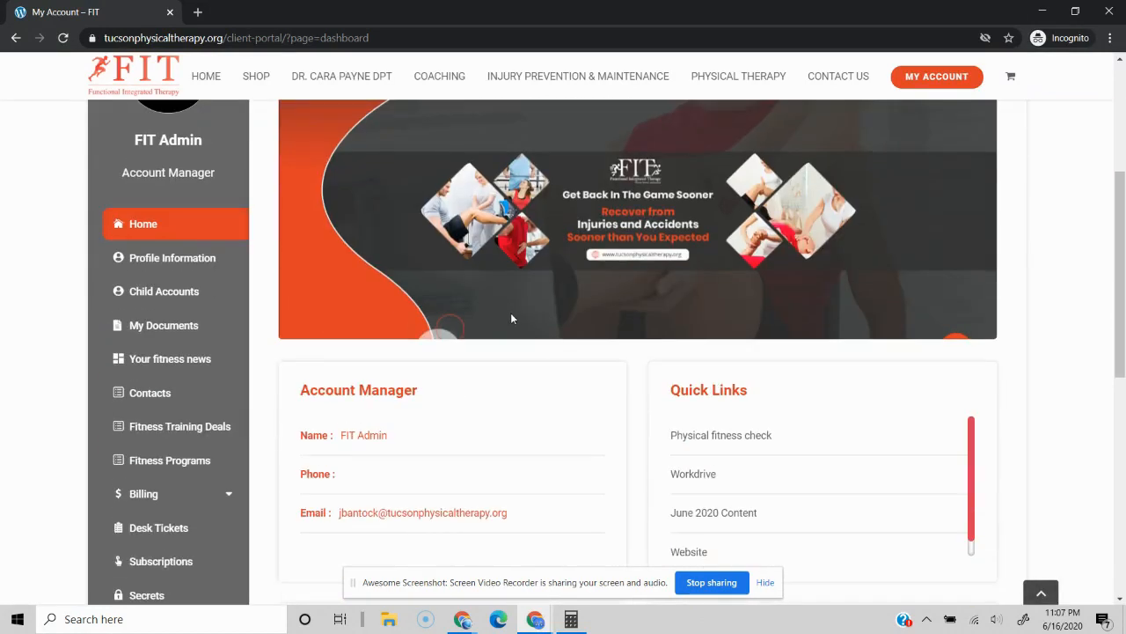
{"action": "mouse_move", "coordinate": [477, 336]}
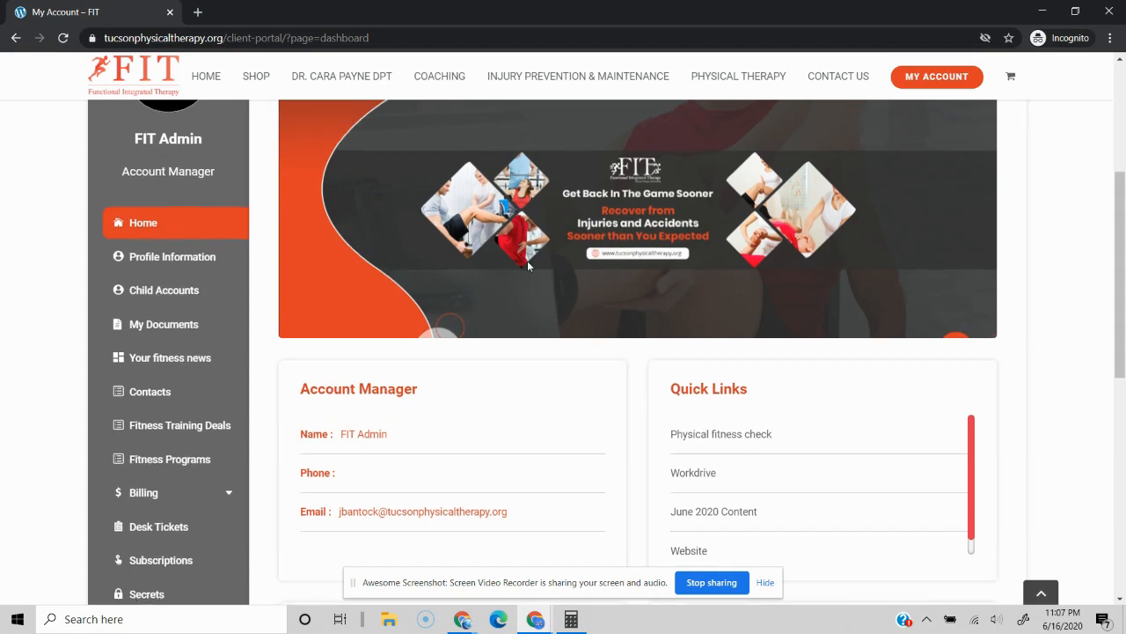
{"action": "scroll", "scroll_direction": "down", "scroll_amount": 3}
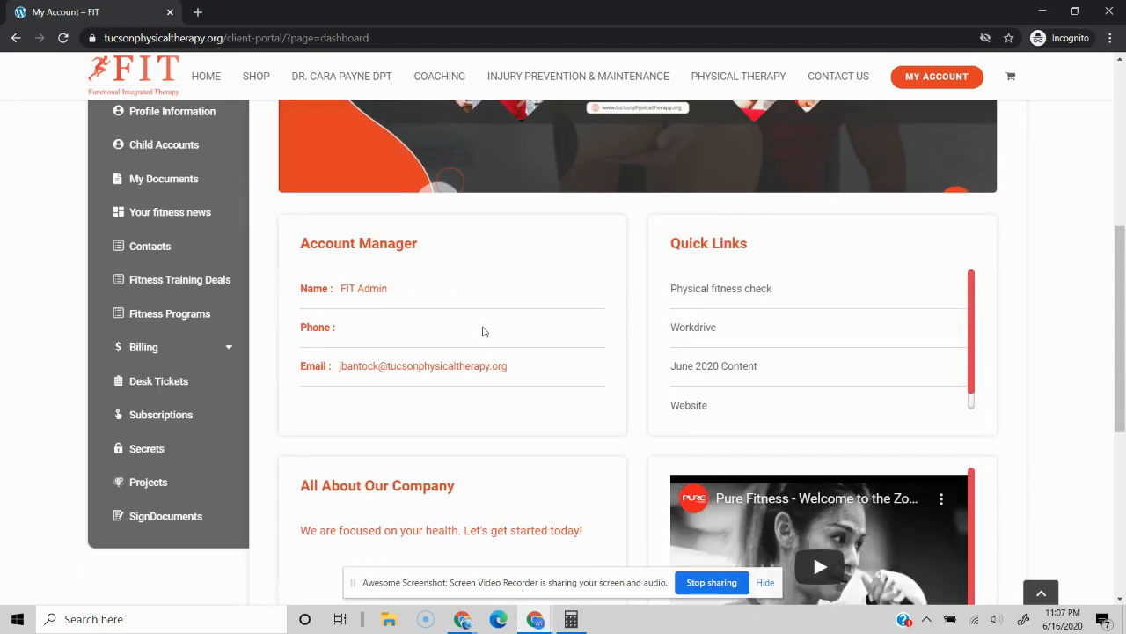
{"action": "scroll", "scroll_direction": "down", "scroll_amount": 3}
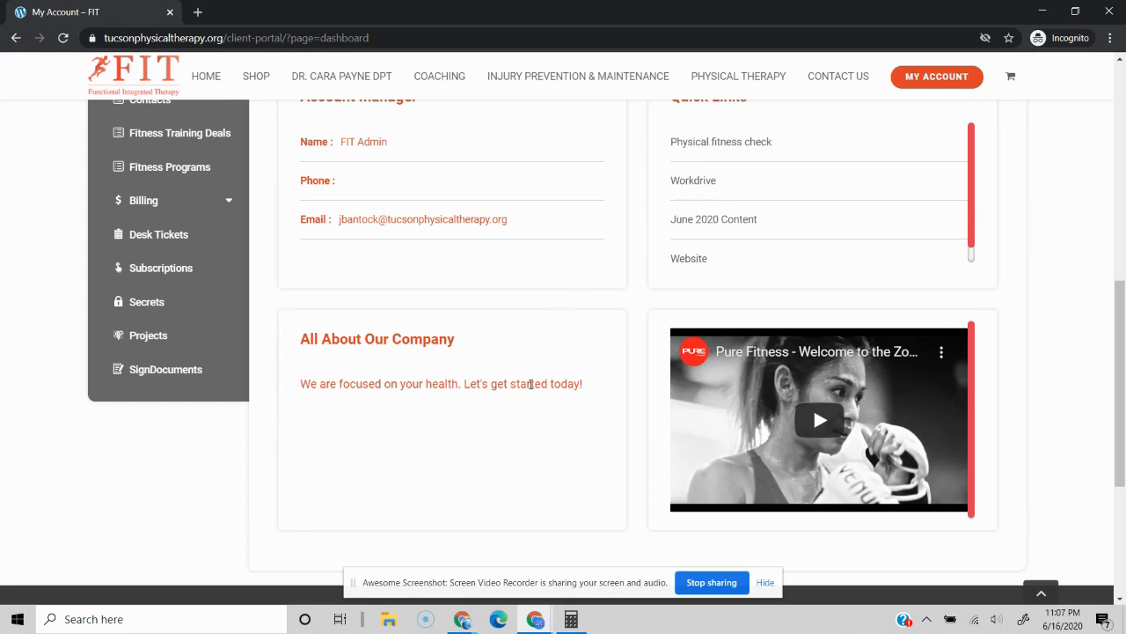
{"action": "scroll", "scroll_direction": "up", "scroll_amount": 3}
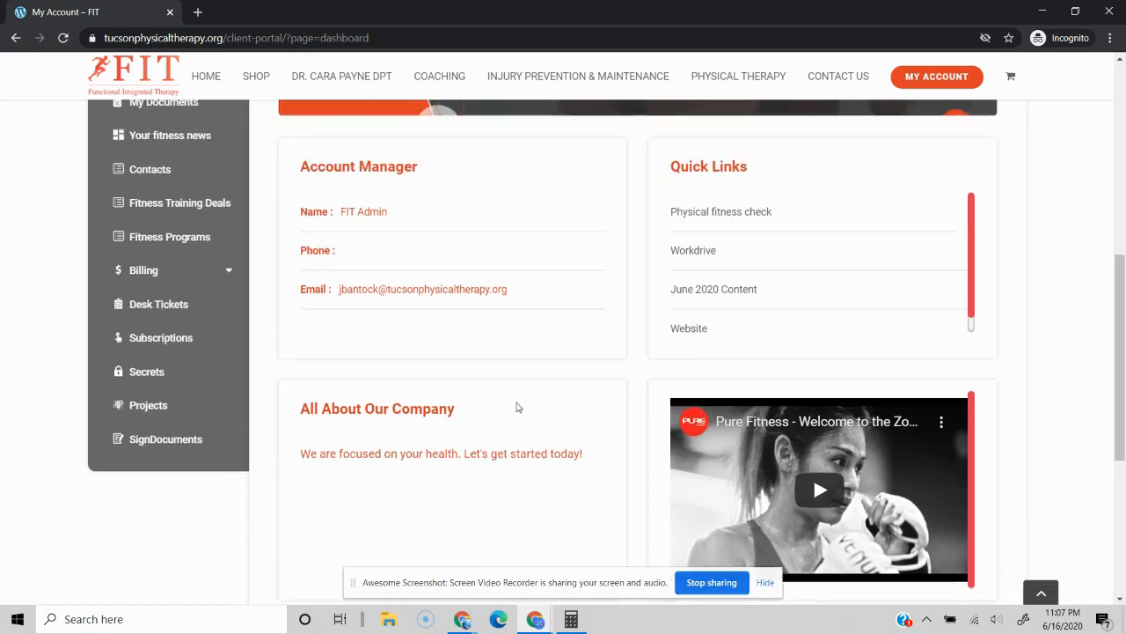
{"action": "scroll", "scroll_direction": "up", "scroll_amount": 3}
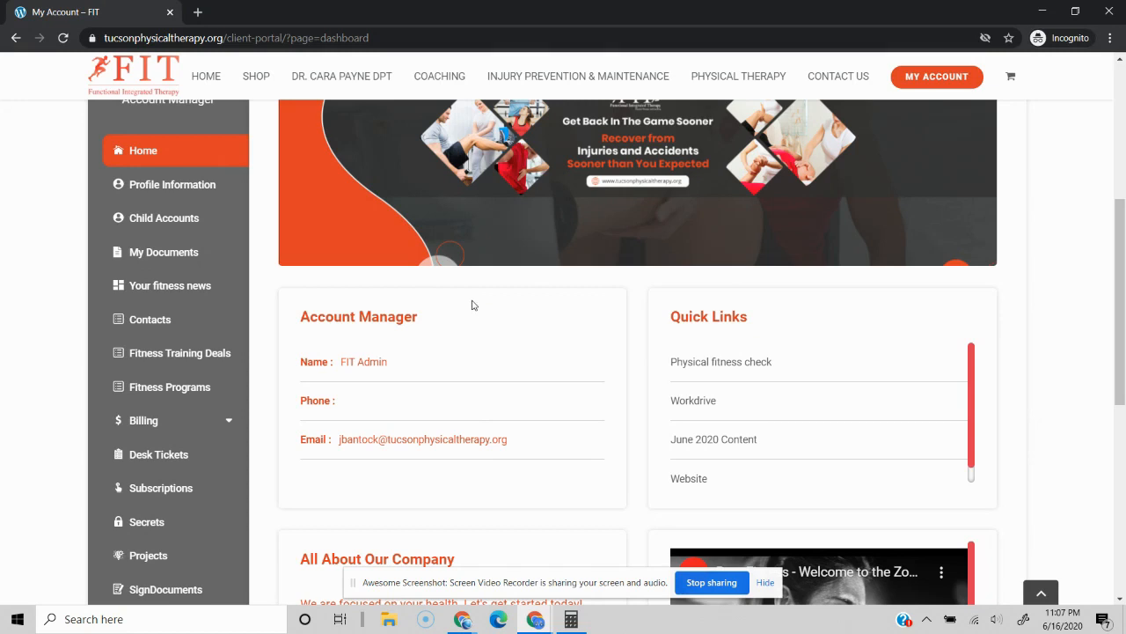
{"action": "mouse_move", "coordinate": [300, 257]}
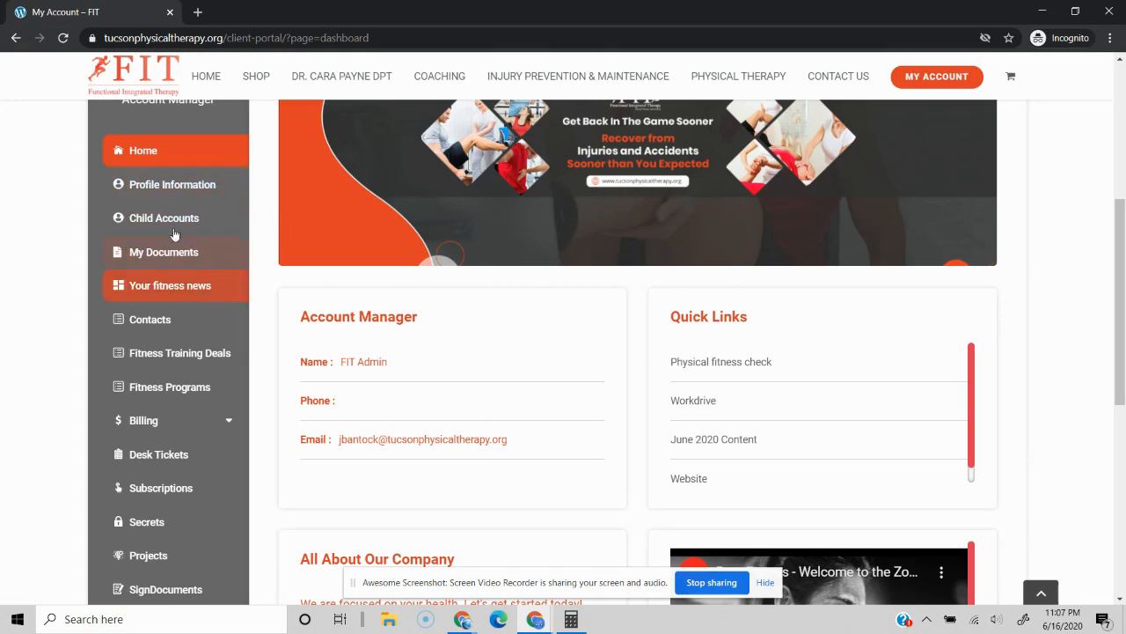
{"action": "mouse_move", "coordinate": [262, 210]}
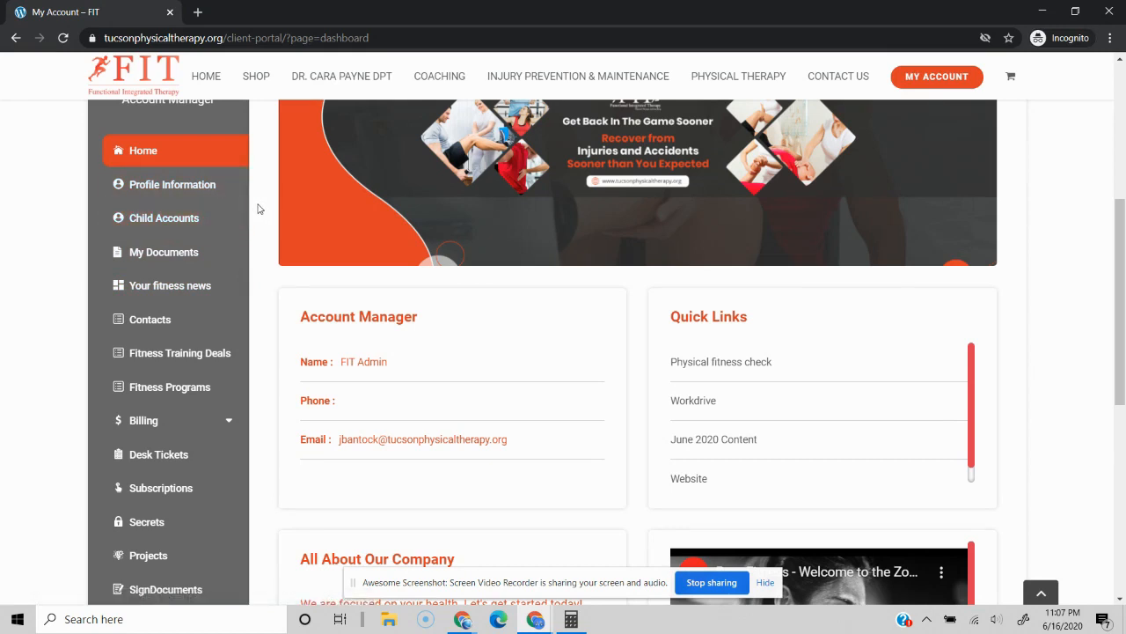
{"action": "mouse_move", "coordinate": [233, 194]}
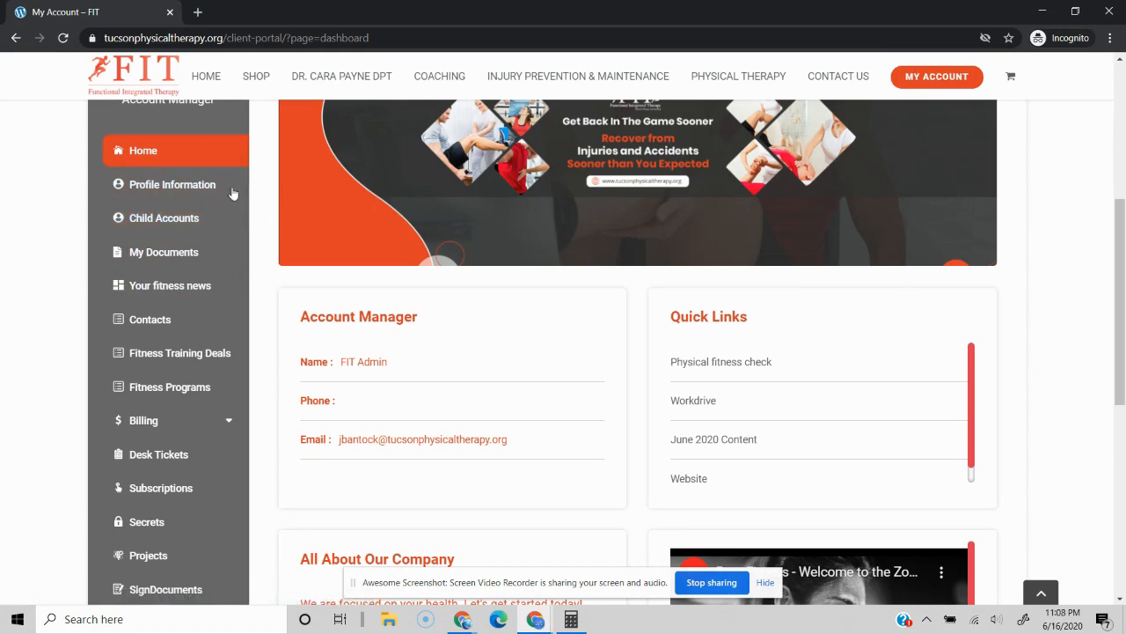
Open Profile Information and scroll through Stark Industries' account and address details.
{"action": "left_click", "coordinate": [172, 184]}
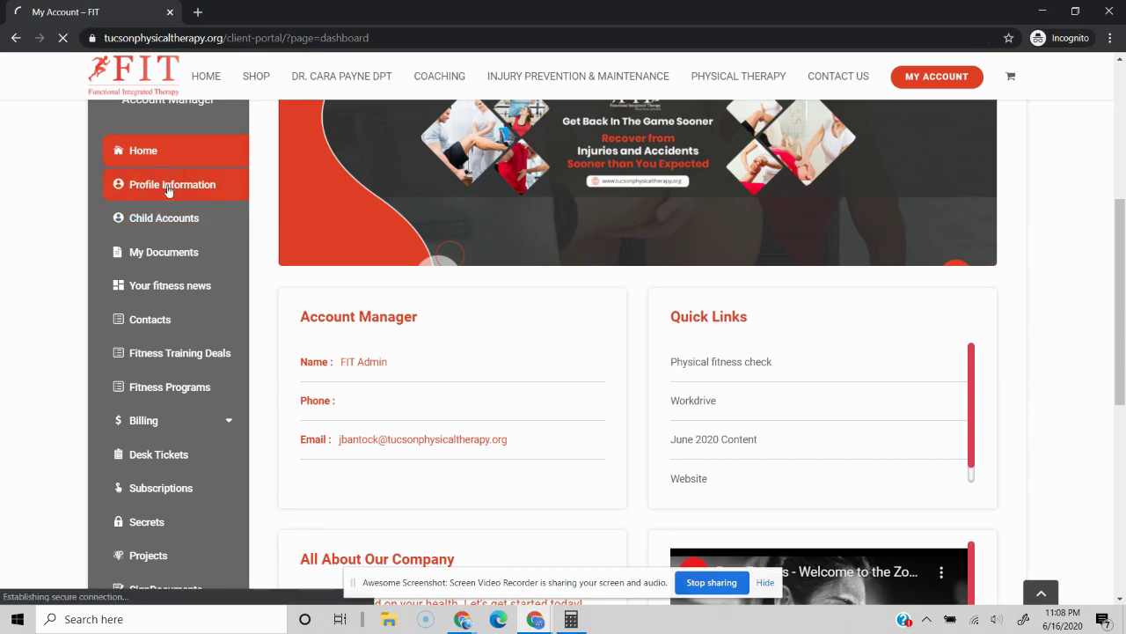
{"action": "left_click", "coordinate": [173, 184]}
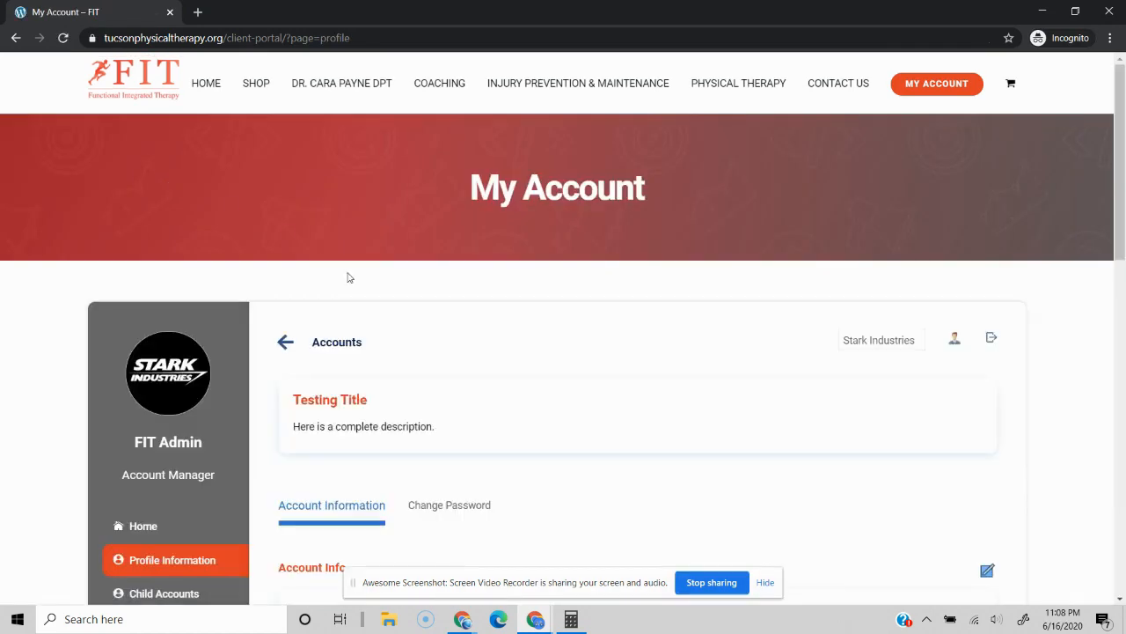
{"action": "scroll", "scroll_direction": "down", "scroll_amount": 3}
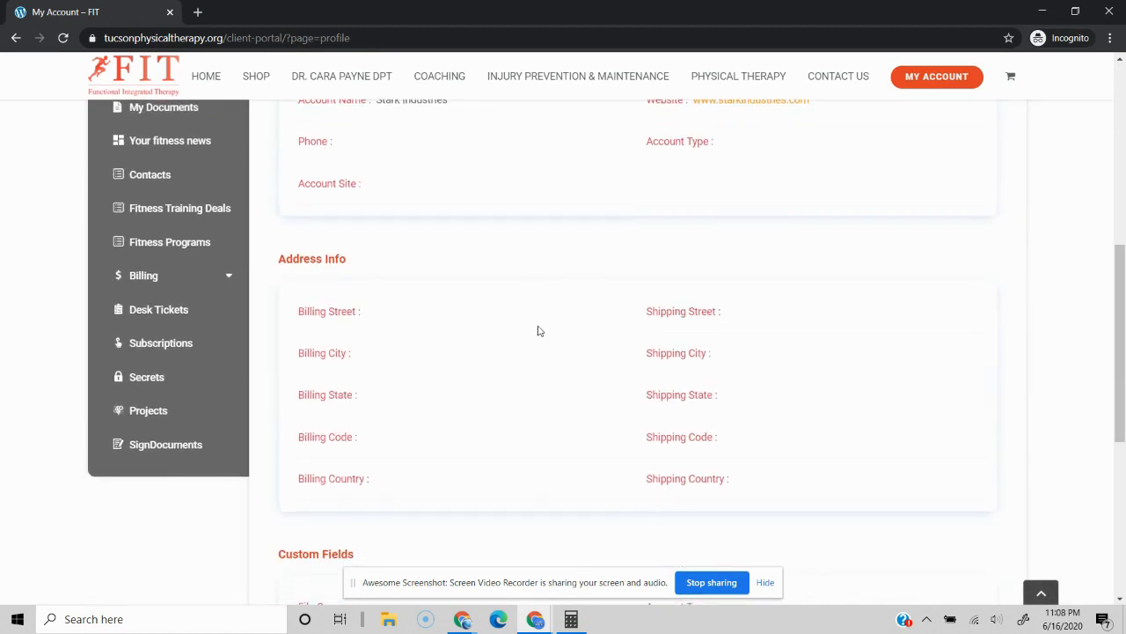
{"action": "scroll", "scroll_direction": "up", "scroll_amount": 3}
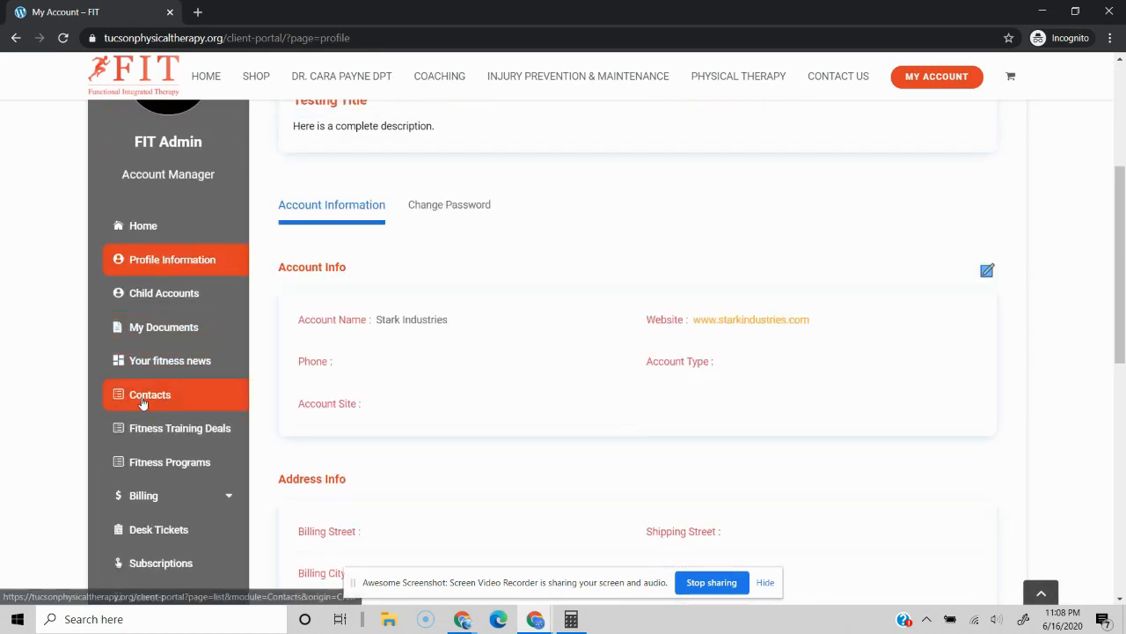
{"action": "mouse_move", "coordinate": [227, 403]}
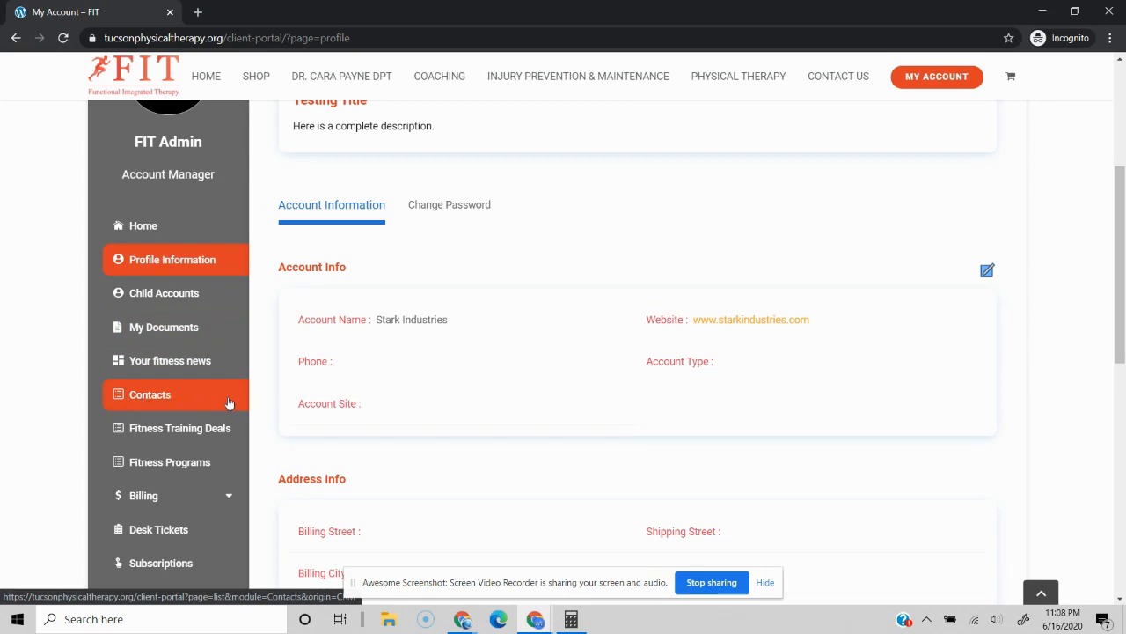
{"action": "mouse_move", "coordinate": [147, 403]}
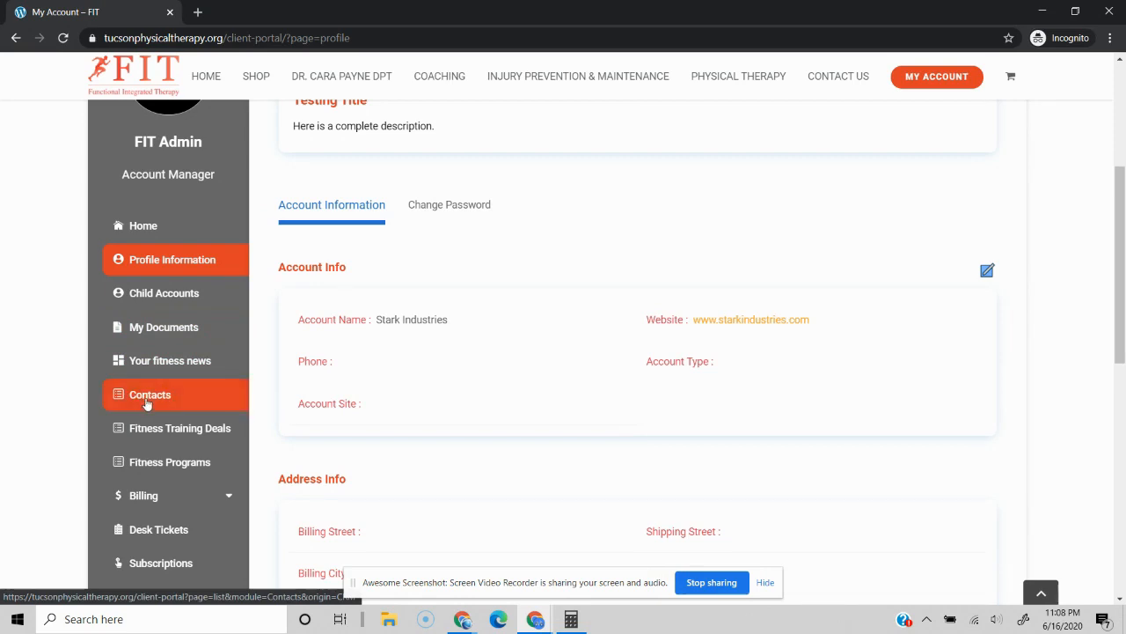
{"action": "mouse_move", "coordinate": [167, 403]}
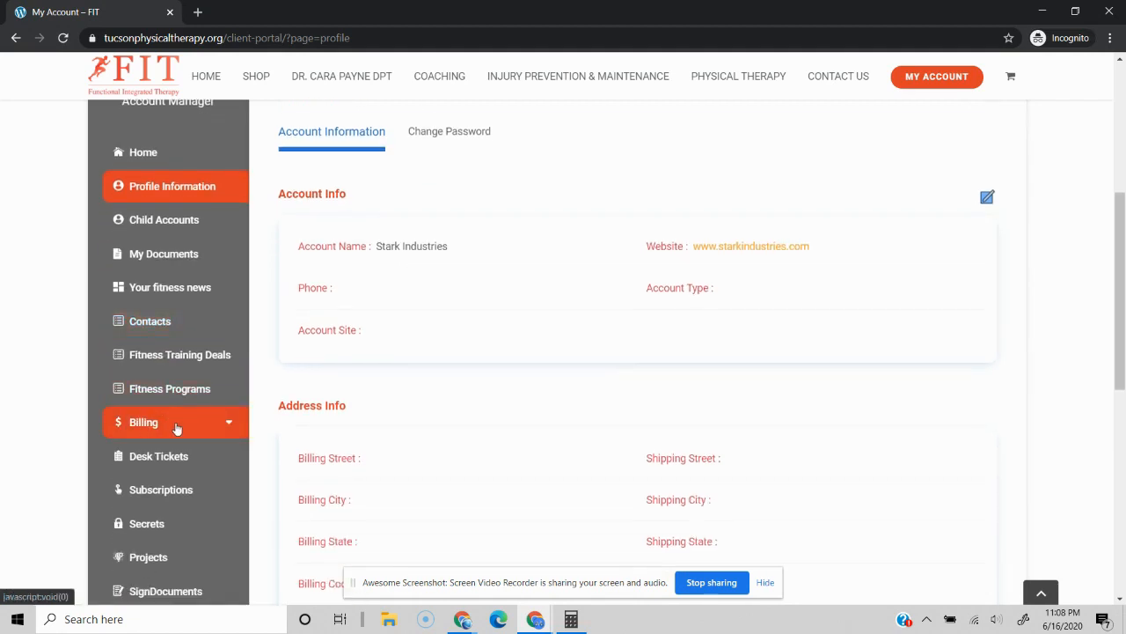
Expand the billing documents, then switch to the WordPress admin Client Portal License dashboard.
{"action": "left_click", "coordinate": [144, 421]}
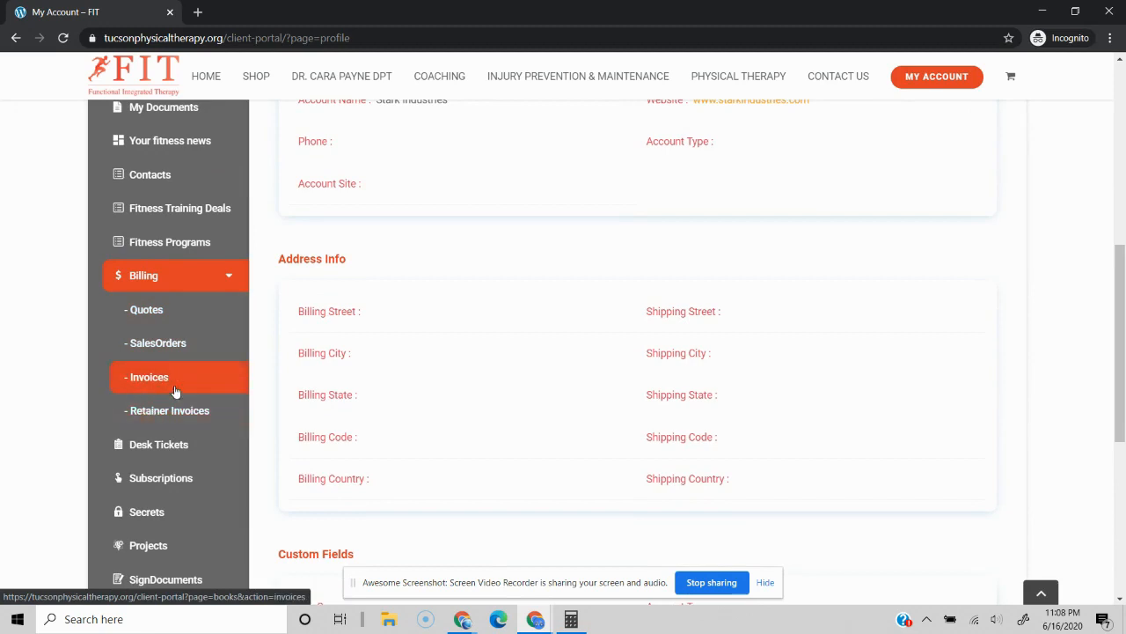
{"action": "mouse_move", "coordinate": [211, 384]}
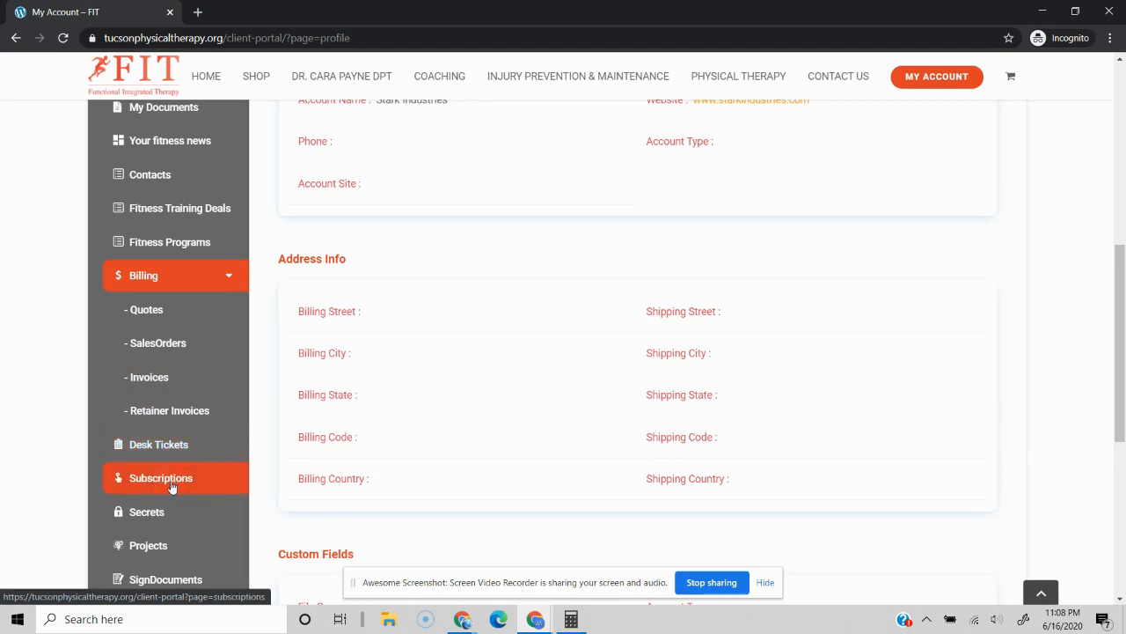
{"action": "mouse_move", "coordinate": [174, 528]}
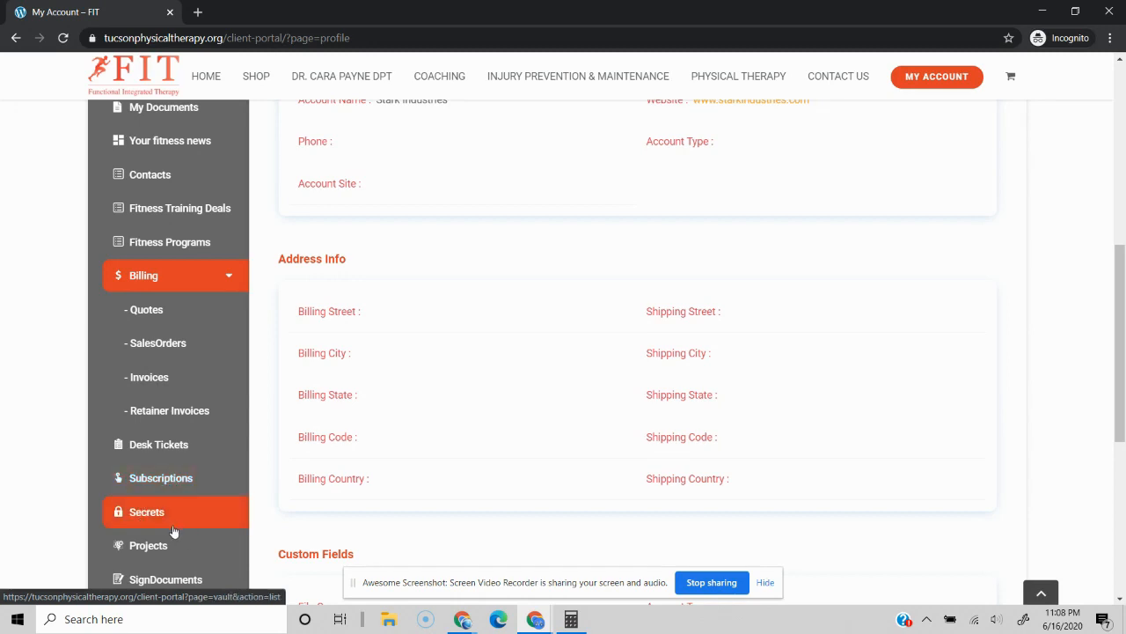
{"action": "mouse_move", "coordinate": [168, 522]}
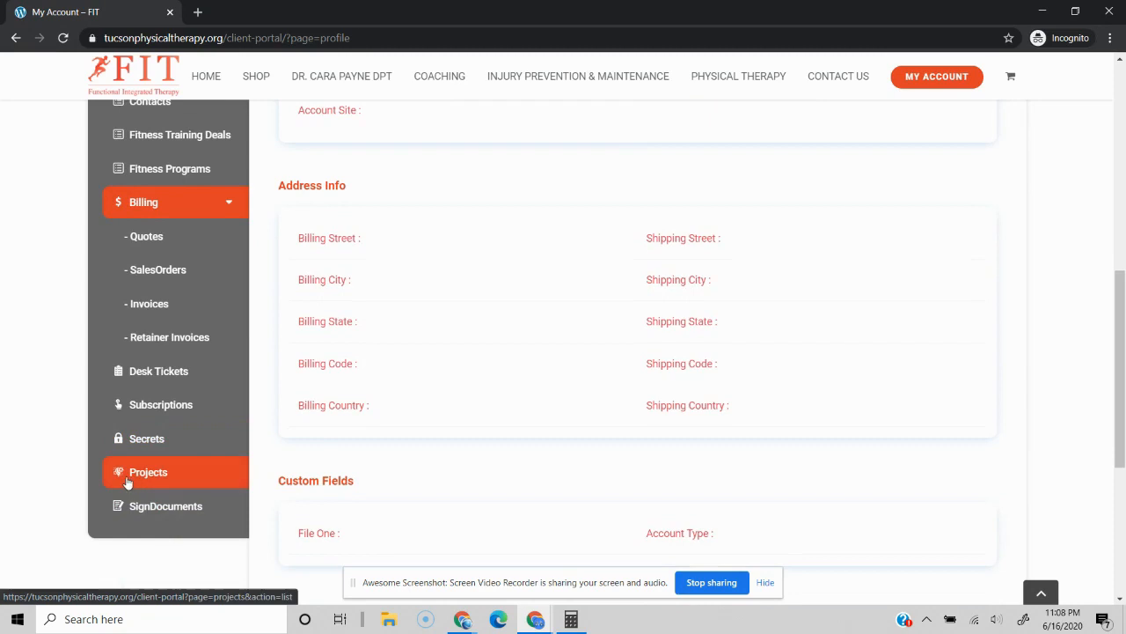
{"action": "mouse_move", "coordinate": [176, 482]}
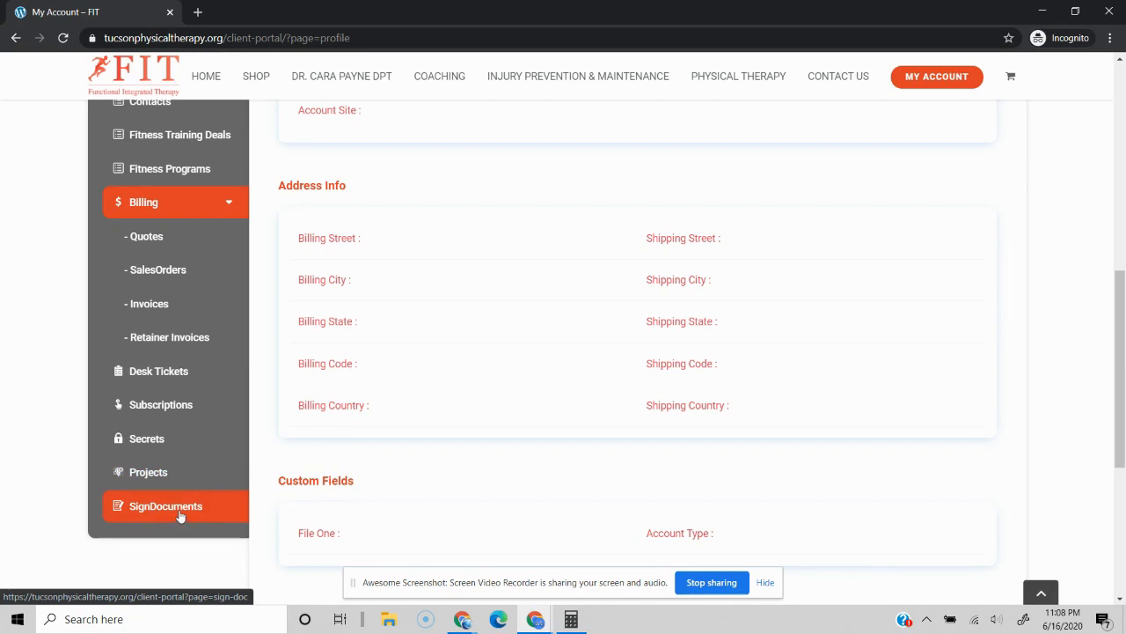
{"action": "mouse_move", "coordinate": [162, 500]}
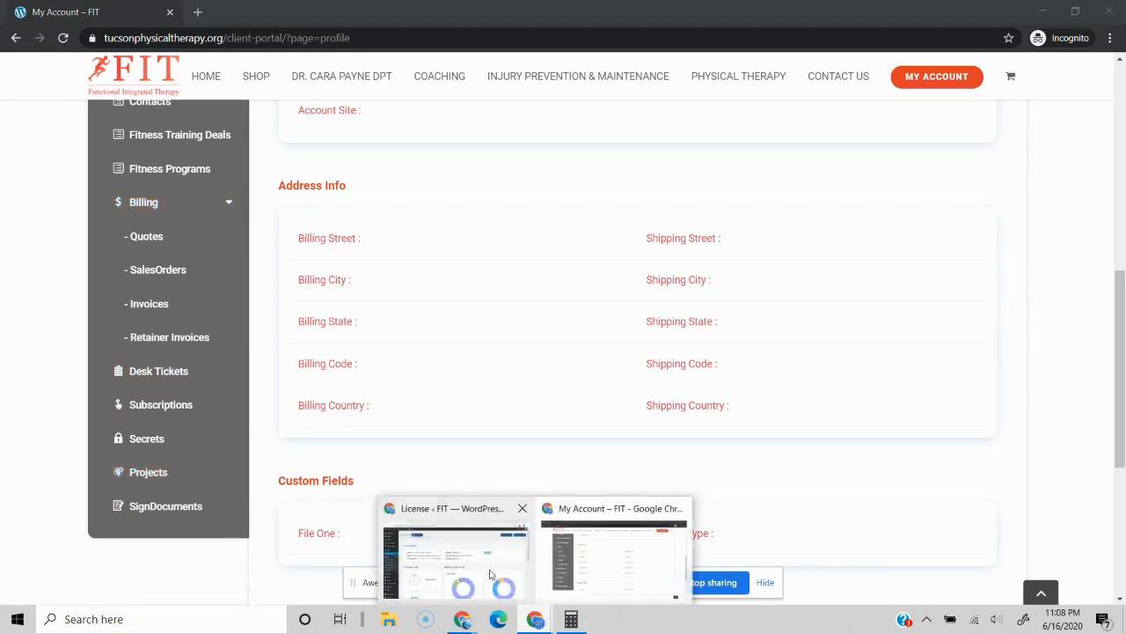
{"action": "left_click", "coordinate": [455, 555]}
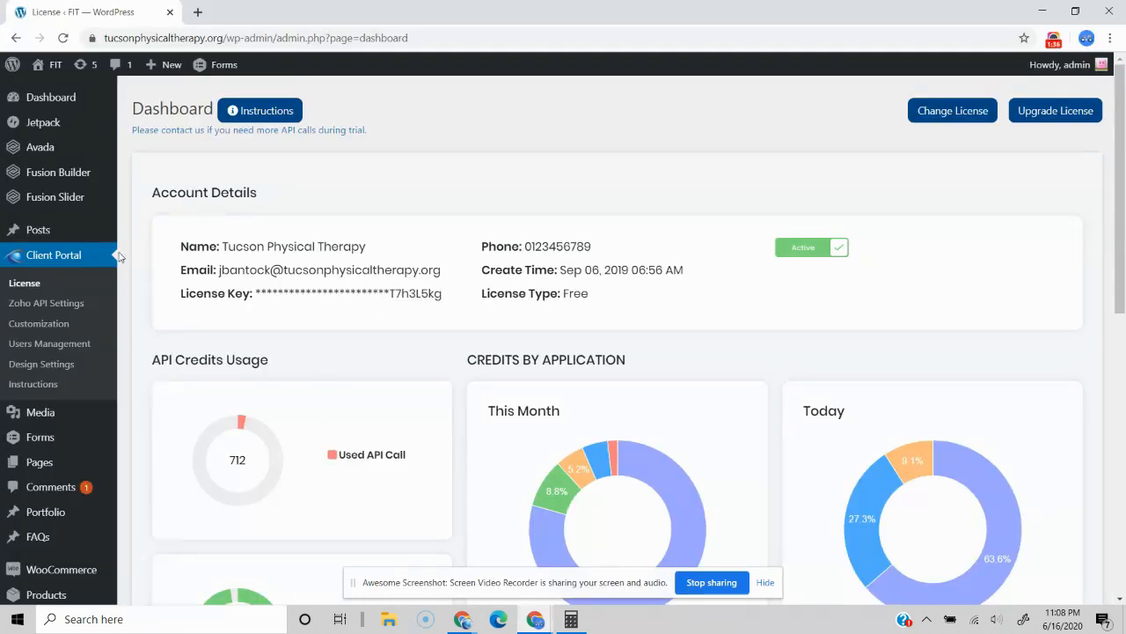
{"action": "left_click", "coordinate": [46, 303]}
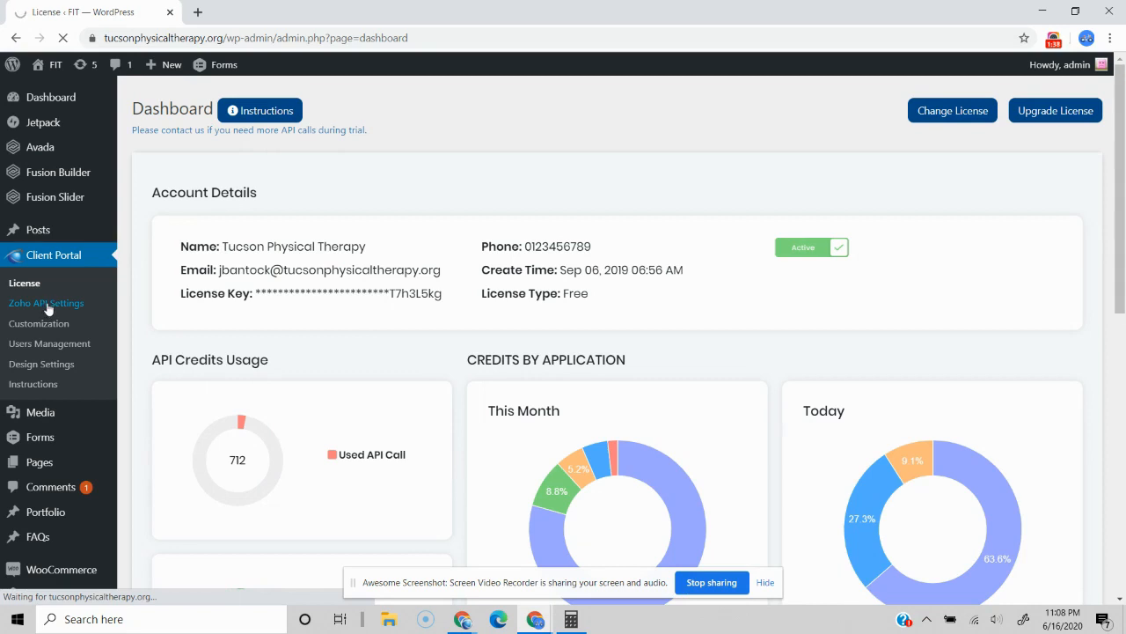
Open Zoho API Settings and scroll to the domain and CRM Organization ID.
{"action": "left_click", "coordinate": [46, 303]}
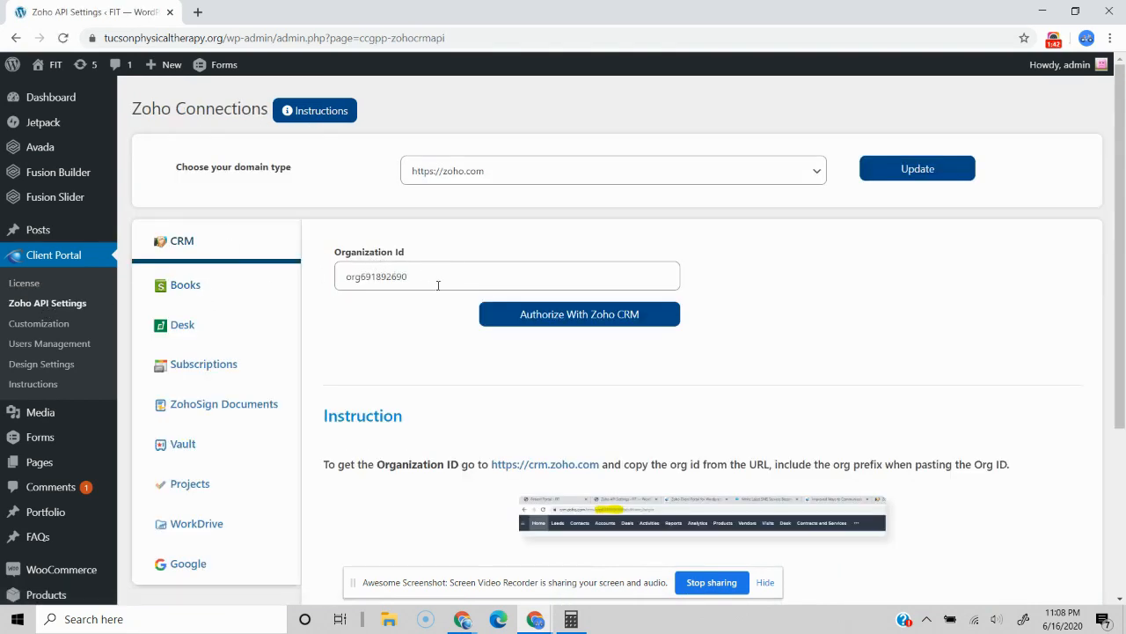
{"action": "mouse_move", "coordinate": [479, 335]}
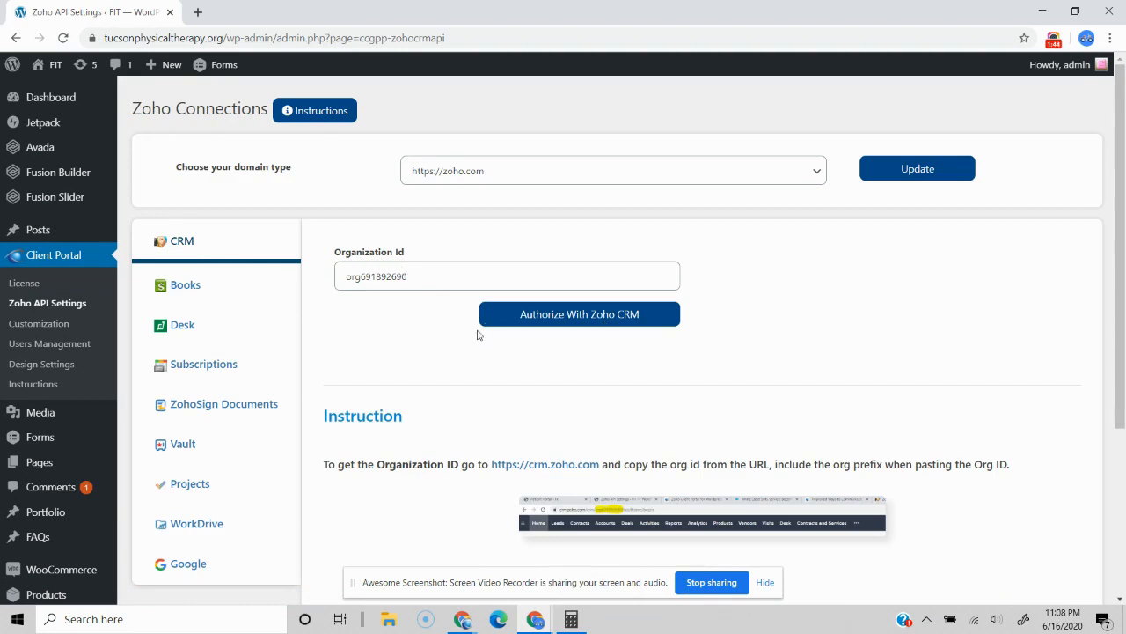
{"action": "mouse_move", "coordinate": [444, 325]}
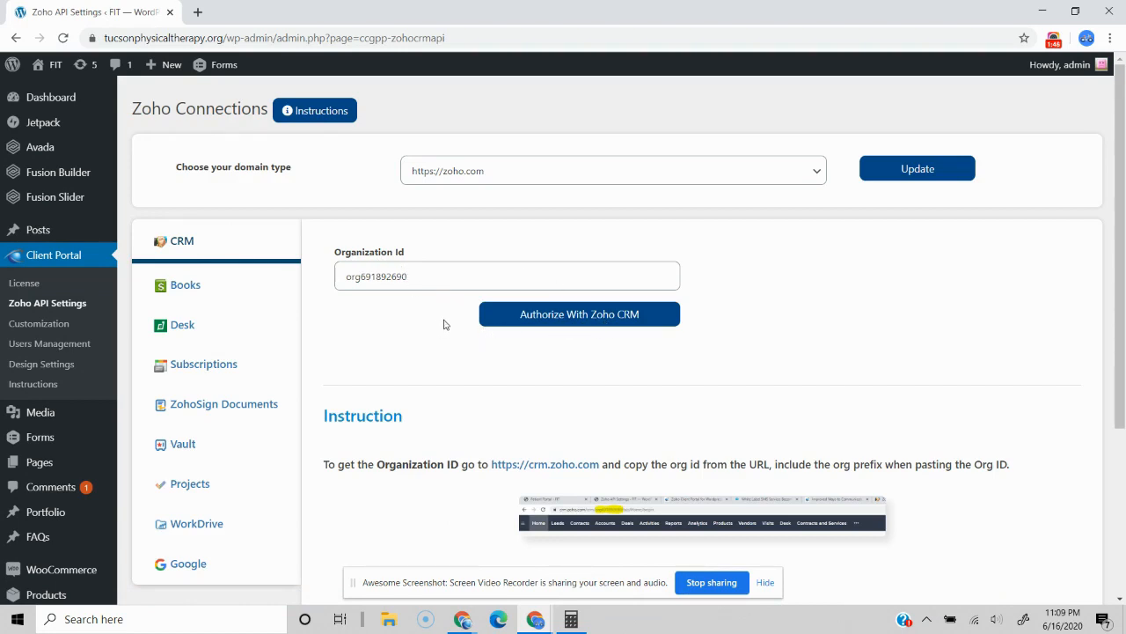
{"action": "mouse_move", "coordinate": [245, 288]}
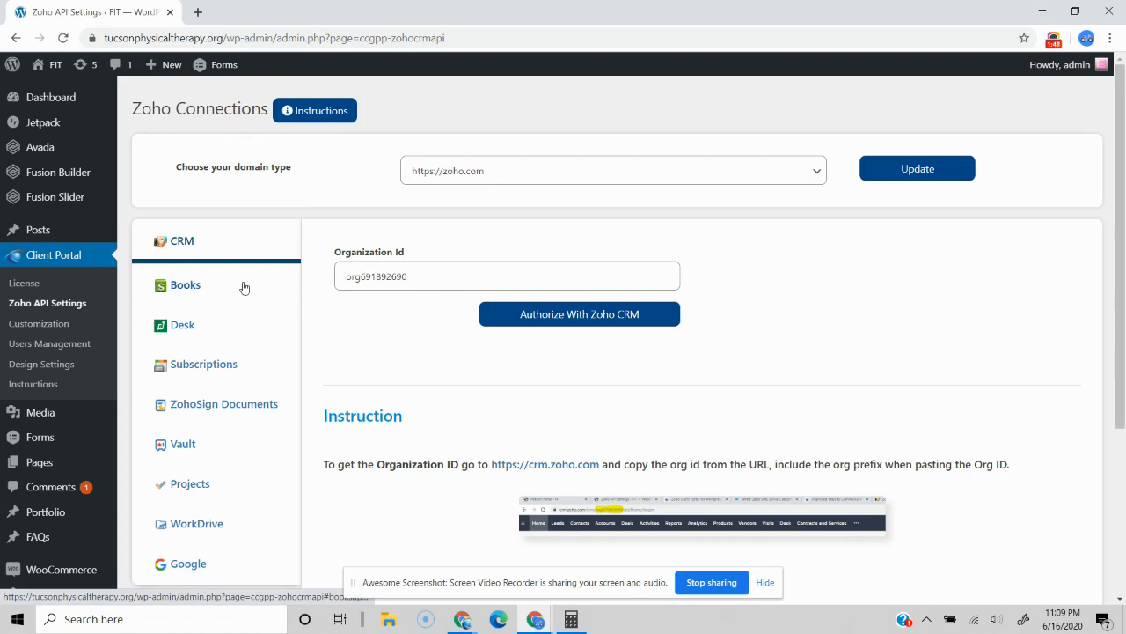
{"action": "scroll", "scroll_direction": "down", "scroll_amount": 3}
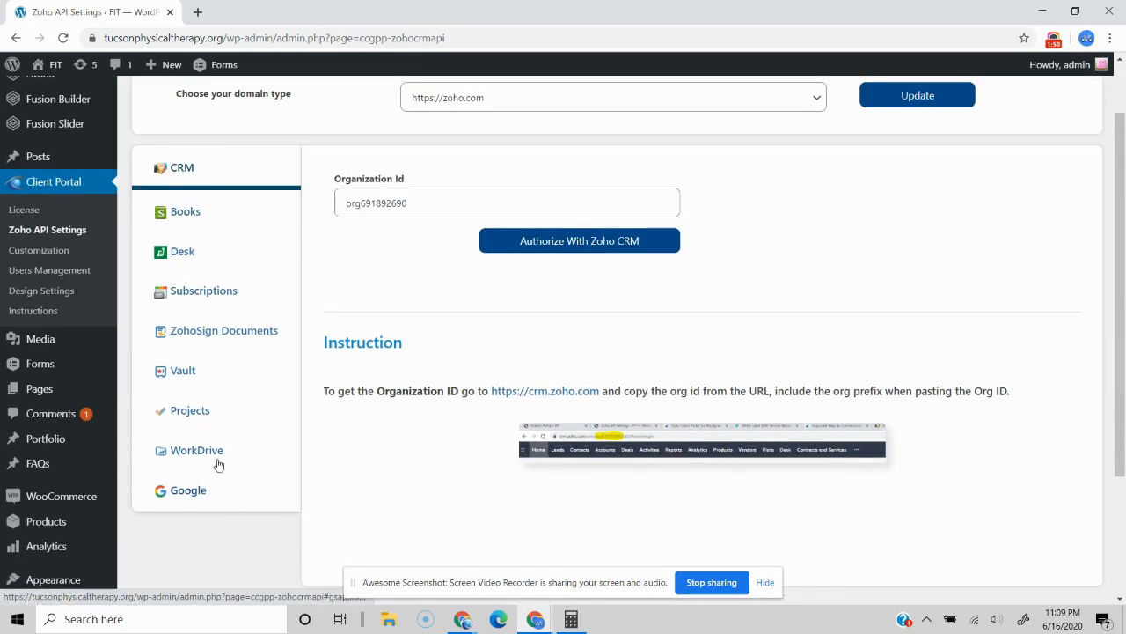
Open Customization to see the Contacts, Deals and Programs module toggles enabled.
{"action": "left_click", "coordinate": [38, 255]}
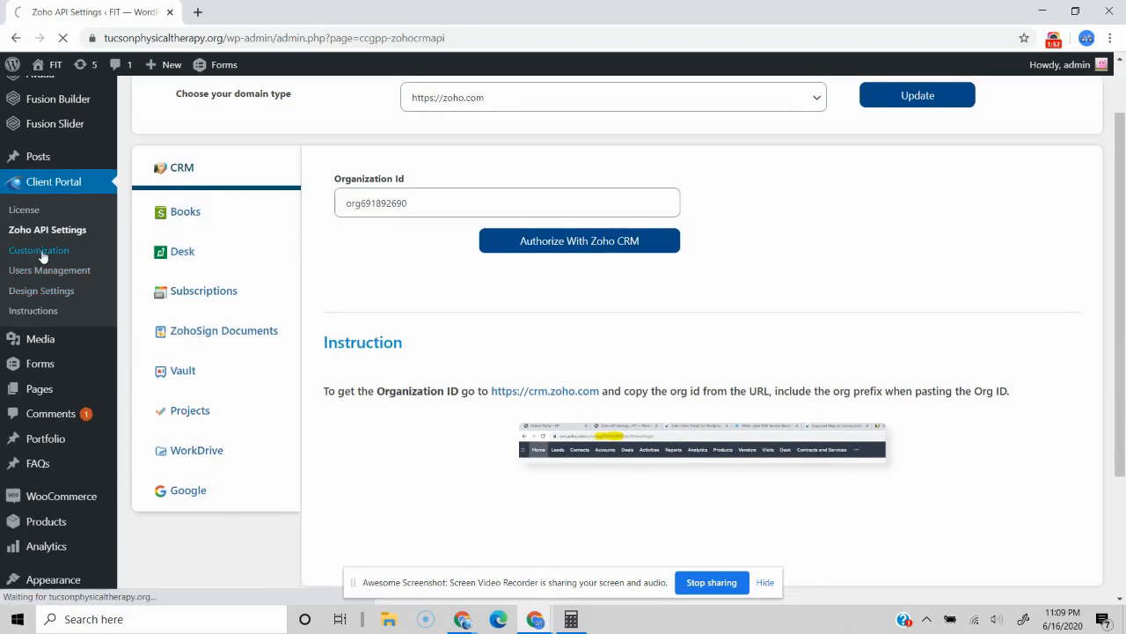
{"action": "left_click", "coordinate": [39, 249]}
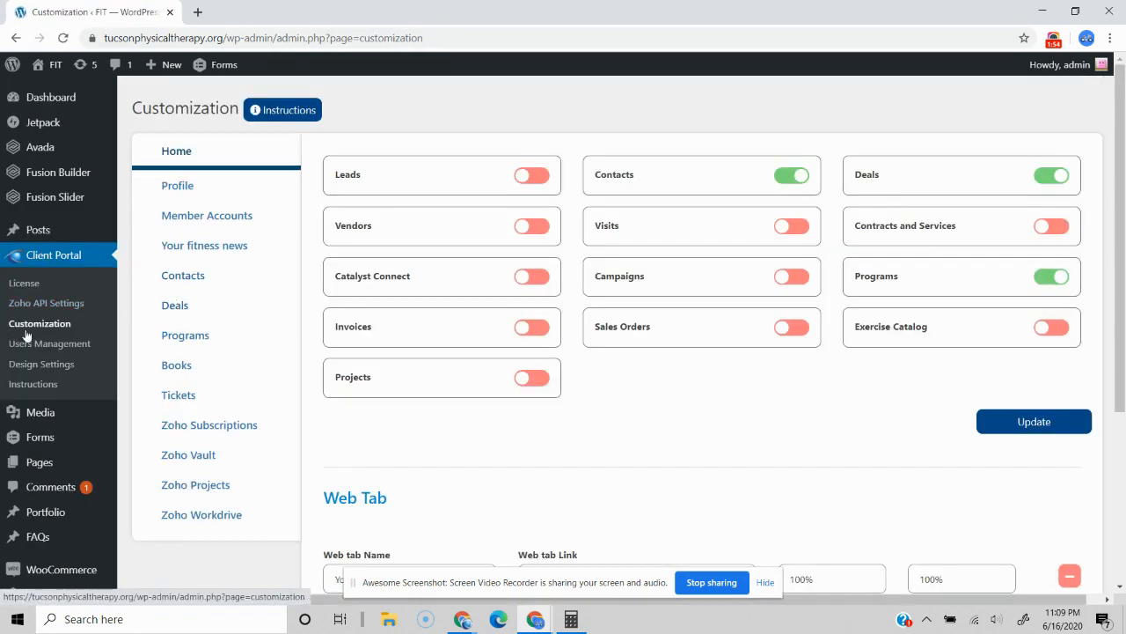
{"action": "mouse_move", "coordinate": [723, 308]}
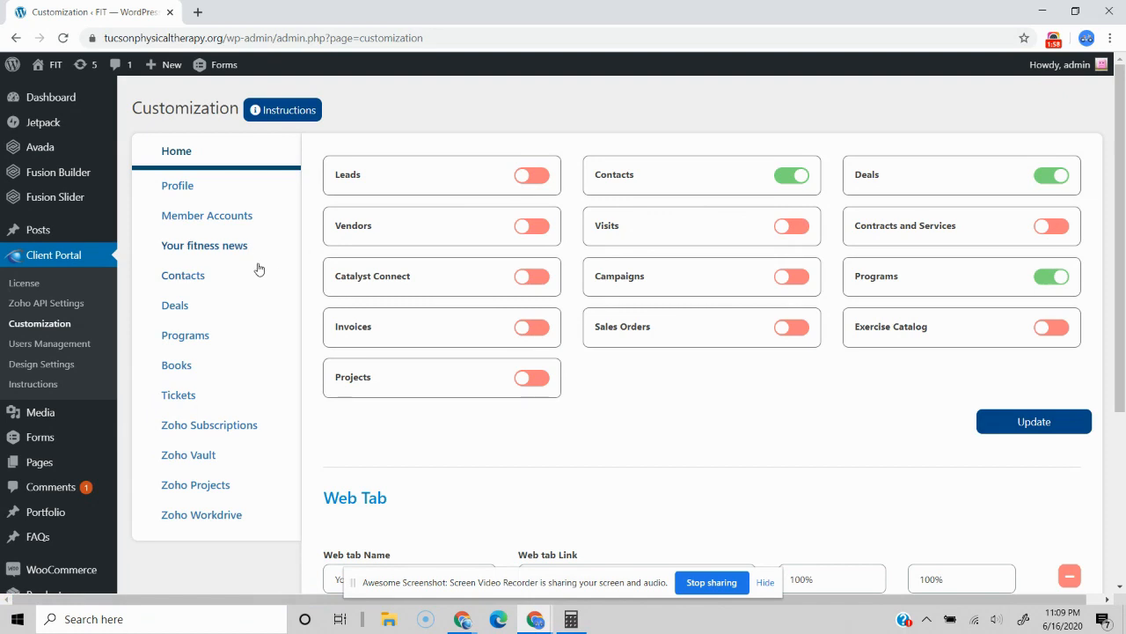
{"action": "left_click", "coordinate": [182, 275]}
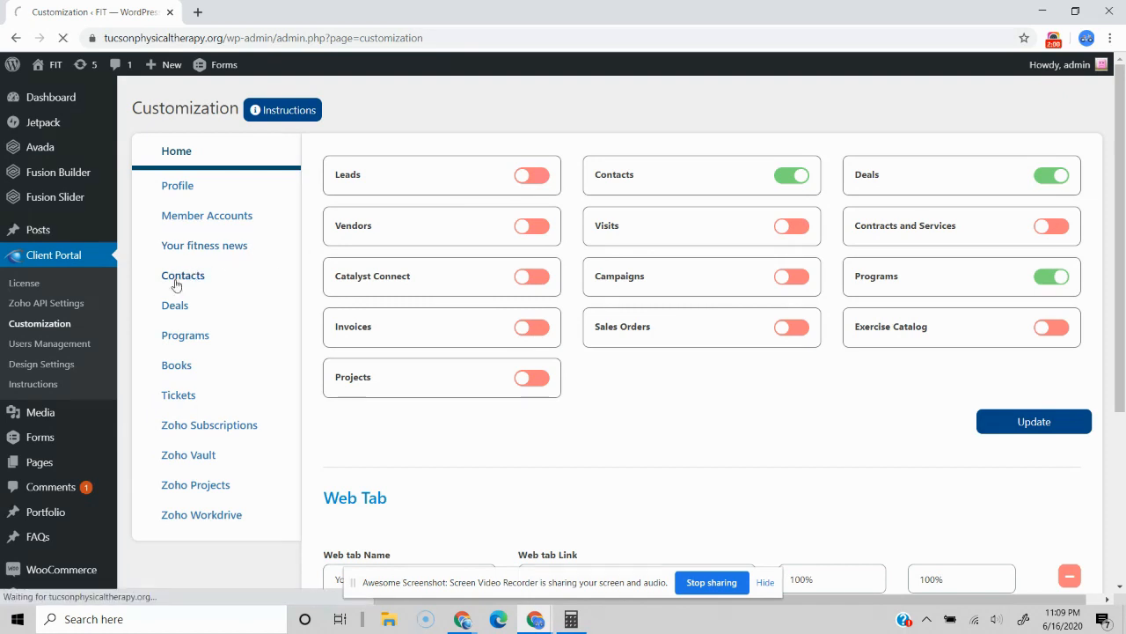
Review the Contacts module settings, including the 'Contact information' title and action permissions.
{"action": "left_click", "coordinate": [183, 275]}
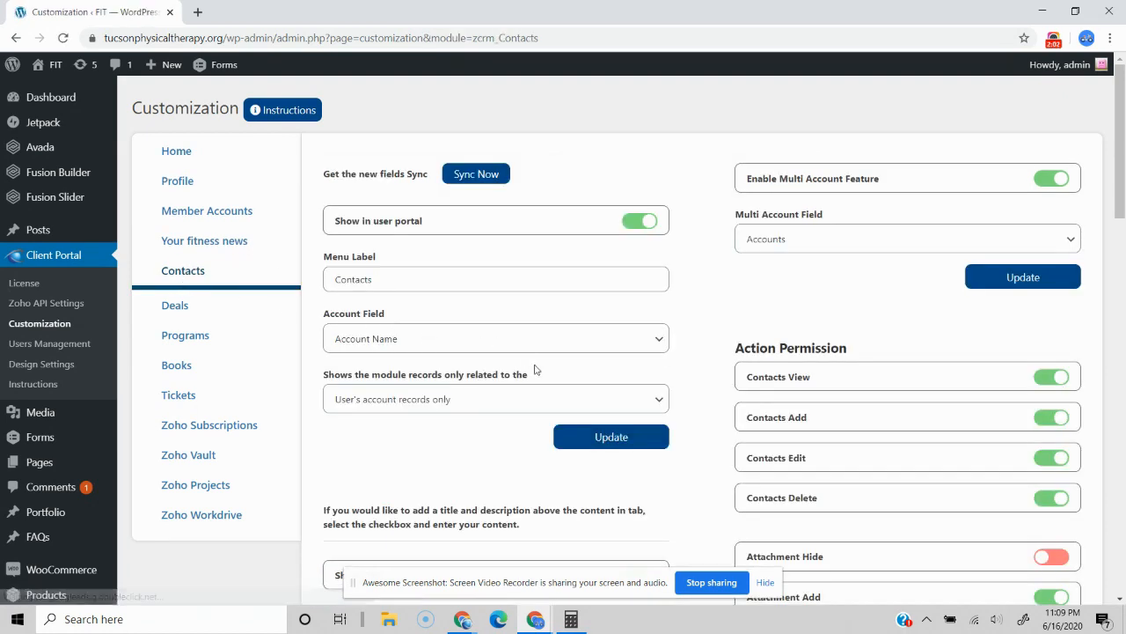
{"action": "mouse_move", "coordinate": [563, 393]}
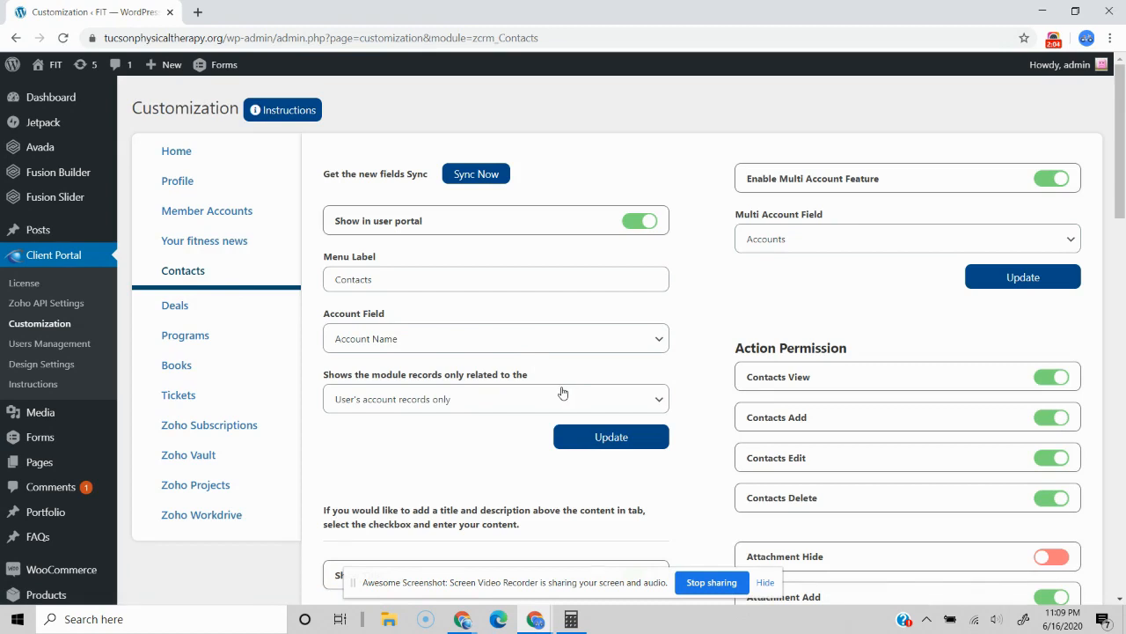
{"action": "scroll", "scroll_direction": "down", "scroll_amount": 3}
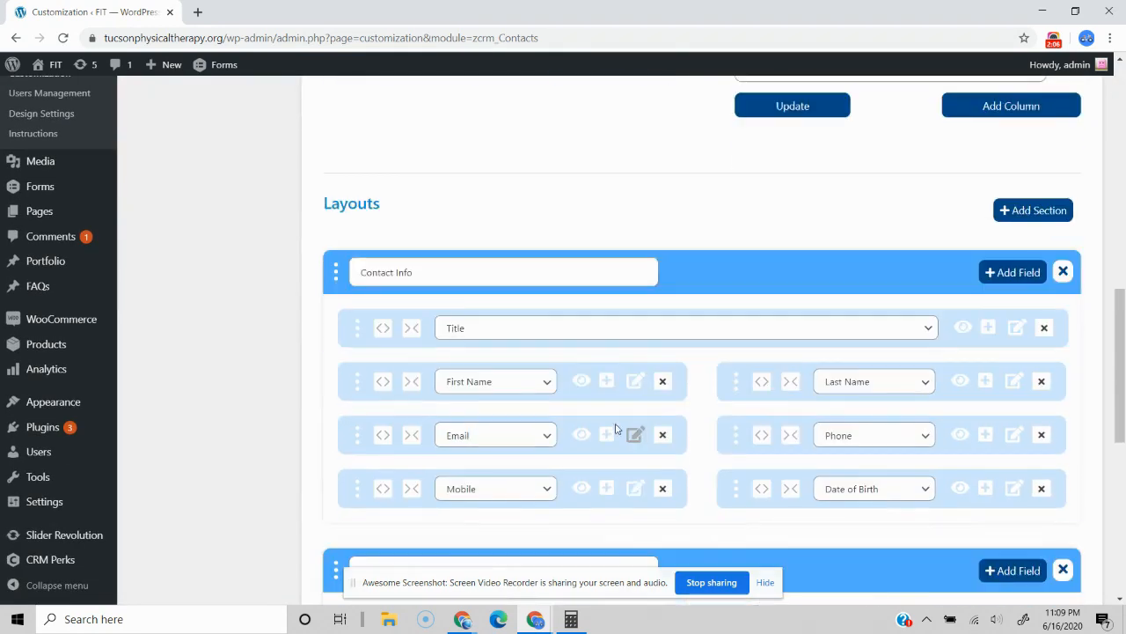
{"action": "scroll", "scroll_direction": "down", "scroll_amount": 3}
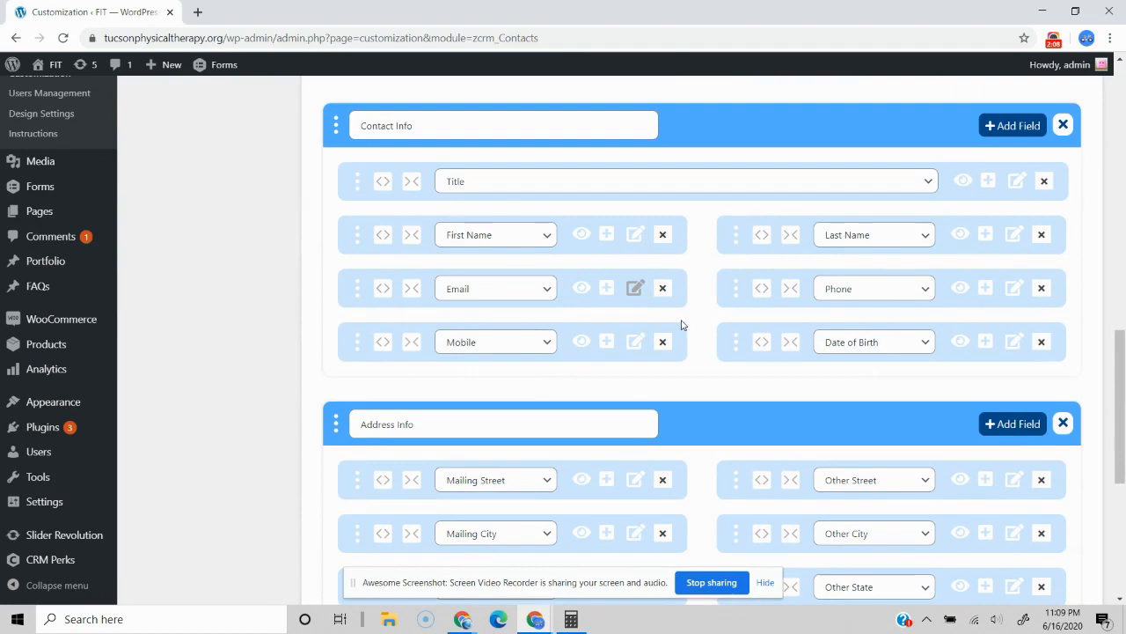
{"action": "mouse_move", "coordinate": [698, 351]}
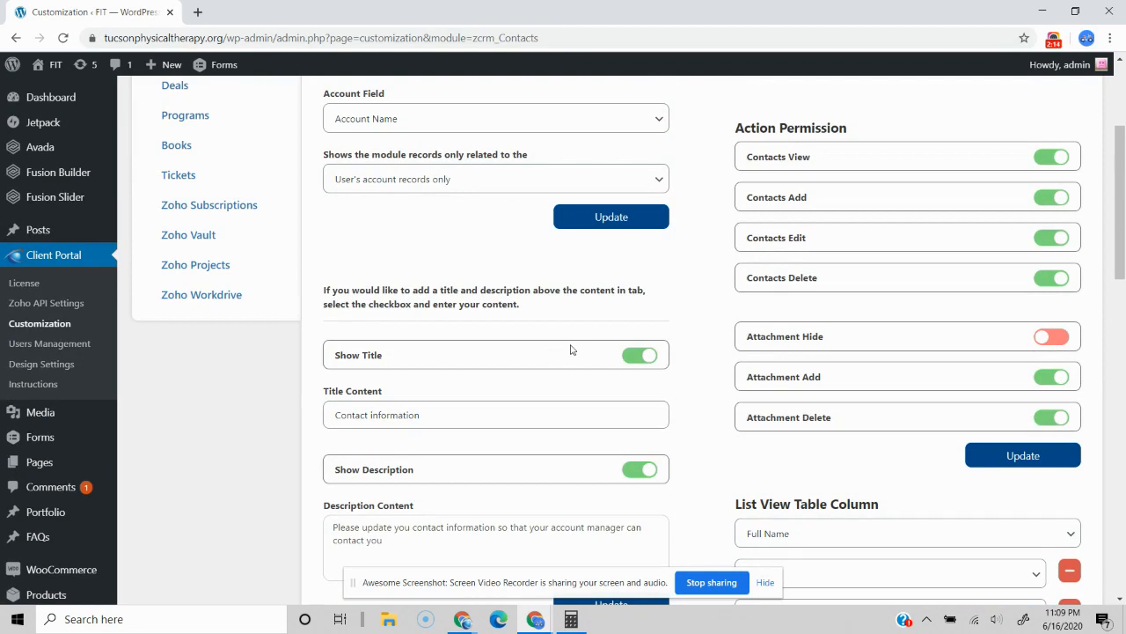
{"action": "mouse_move", "coordinate": [418, 260]}
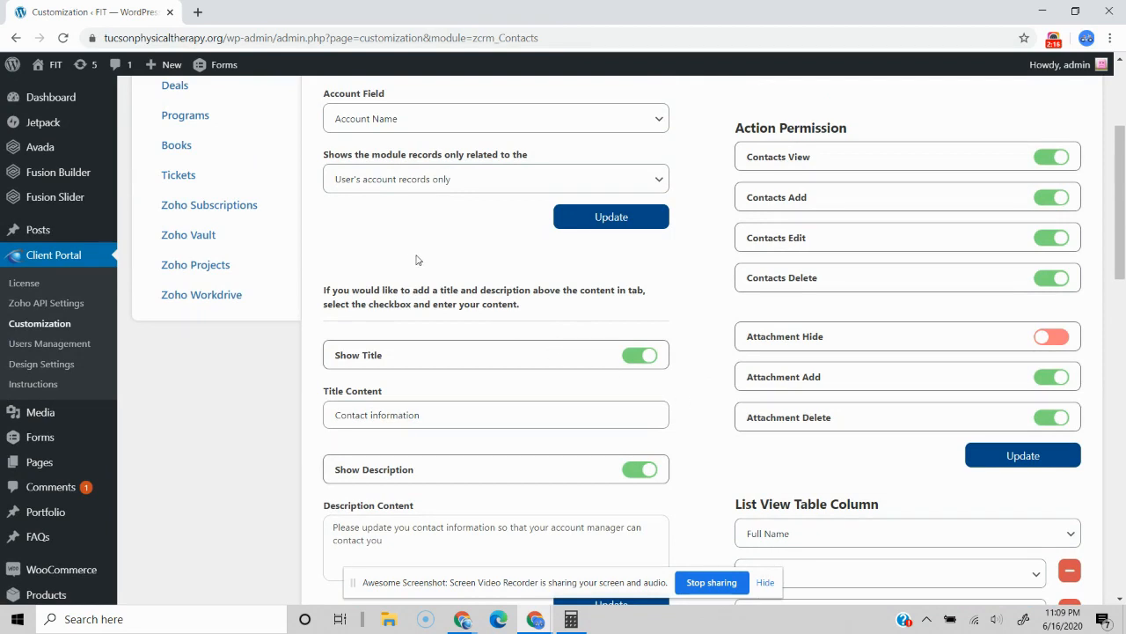
{"action": "scroll", "scroll_direction": "up", "scroll_amount": 3}
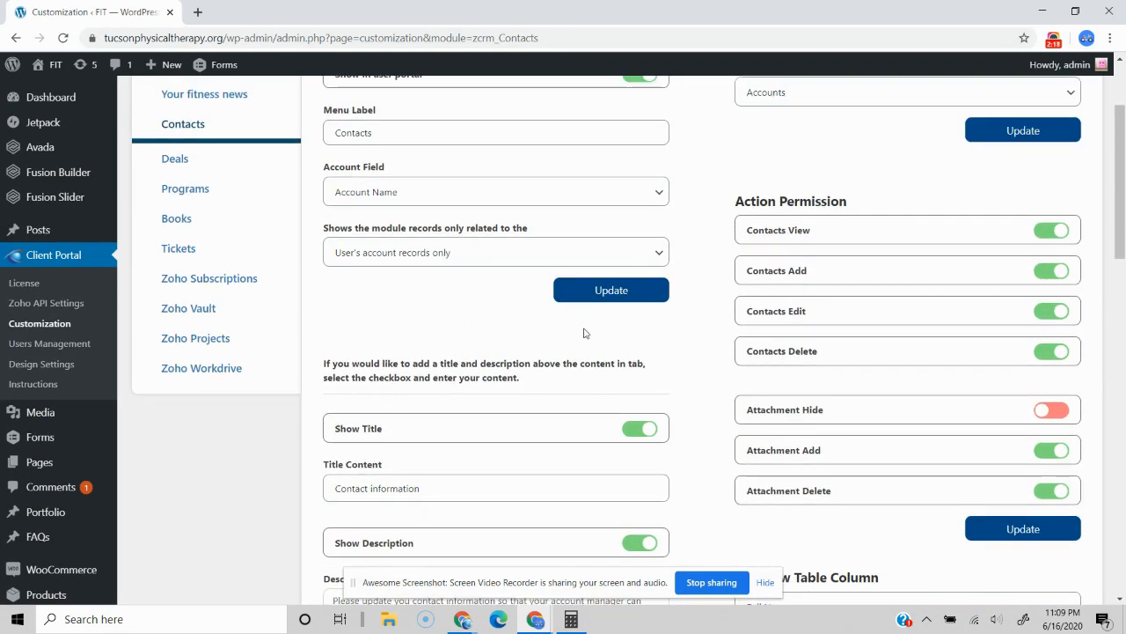
{"action": "mouse_move", "coordinate": [555, 343]}
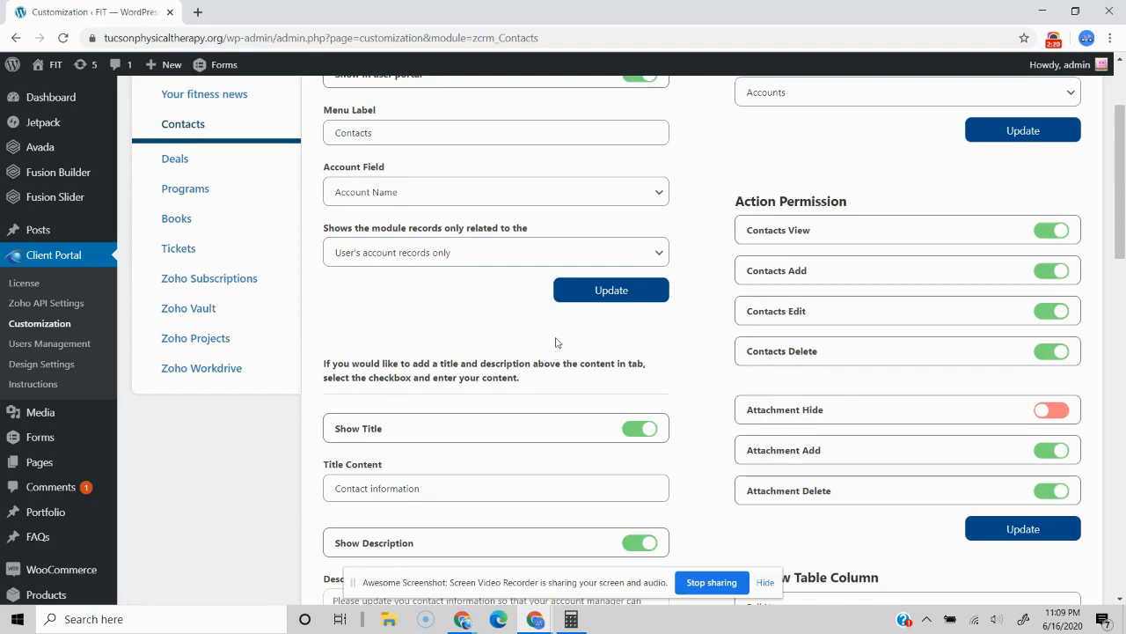
{"action": "mouse_move", "coordinate": [385, 307]}
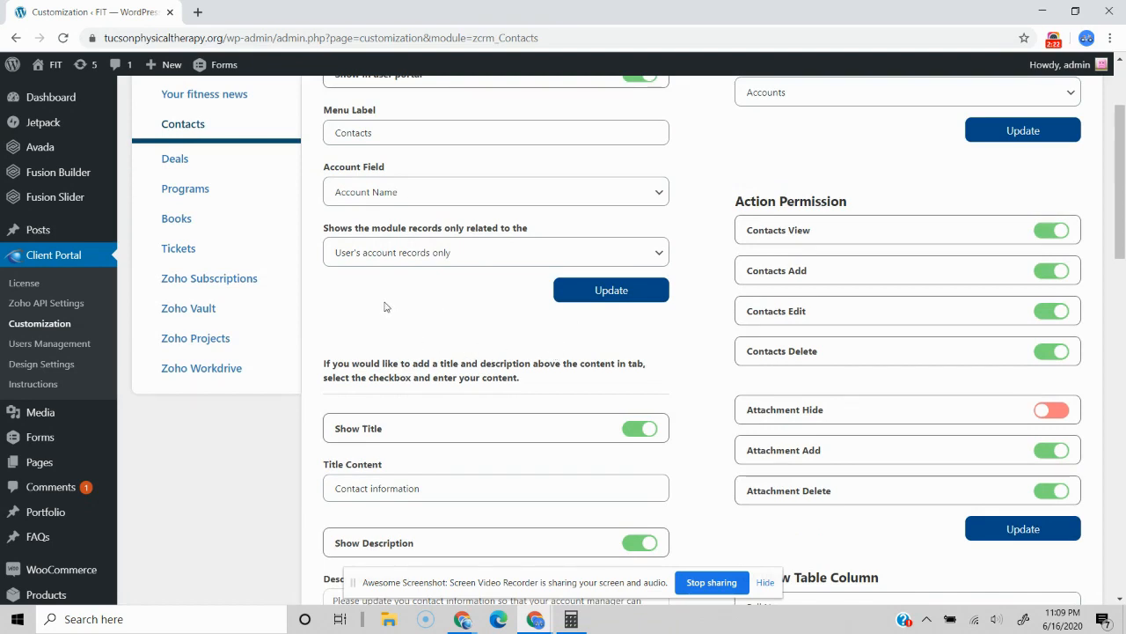
{"action": "mouse_move", "coordinate": [430, 323]}
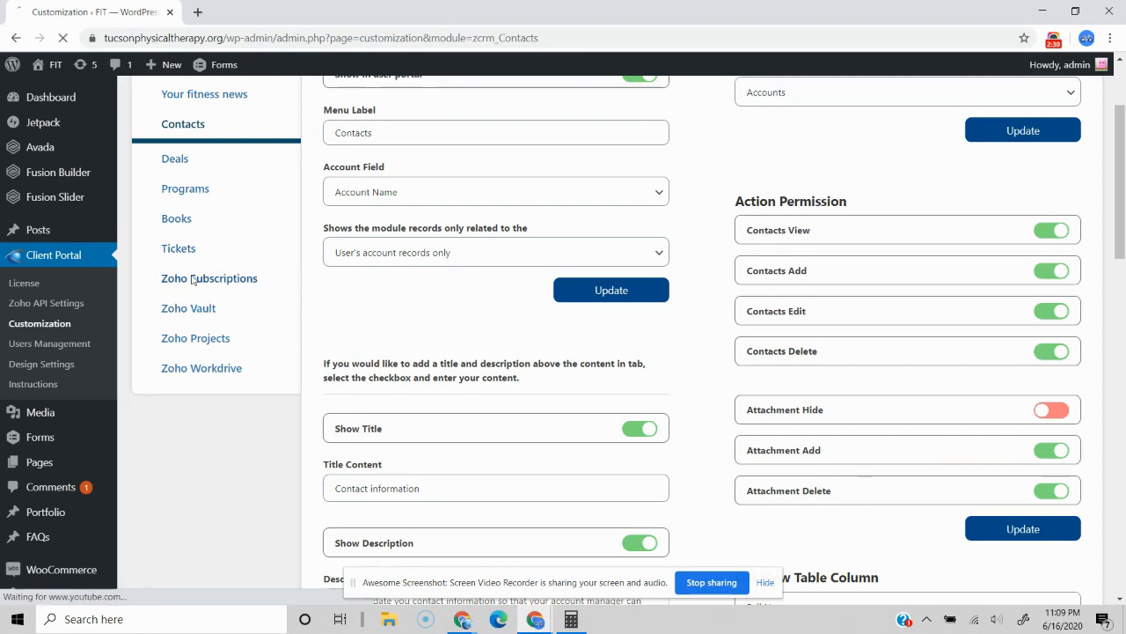
Review Zoho Subscriptions settings with Coaching and Physical Therapy products enabled.
{"action": "left_click", "coordinate": [210, 278]}
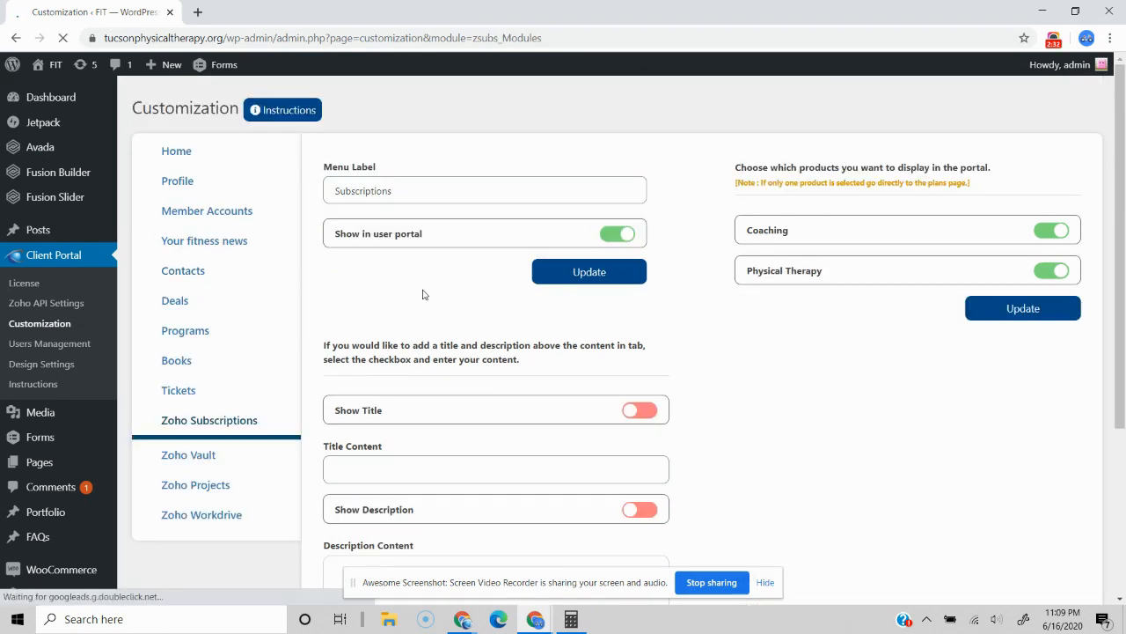
{"action": "scroll", "scroll_direction": "down", "scroll_amount": 3}
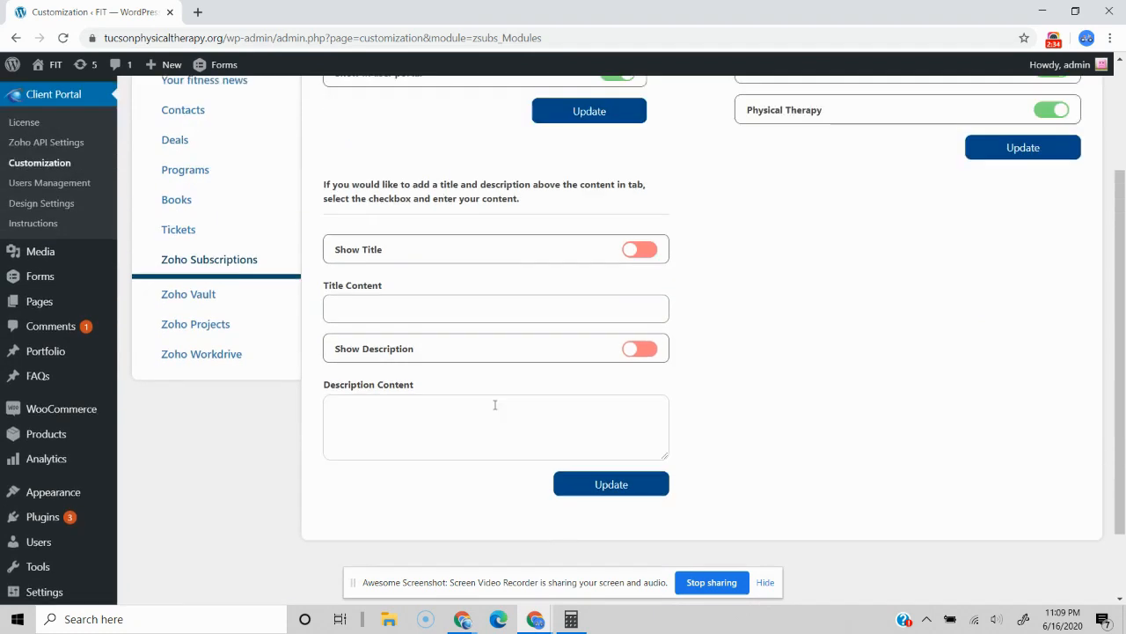
{"action": "scroll", "scroll_direction": "up", "scroll_amount": 3}
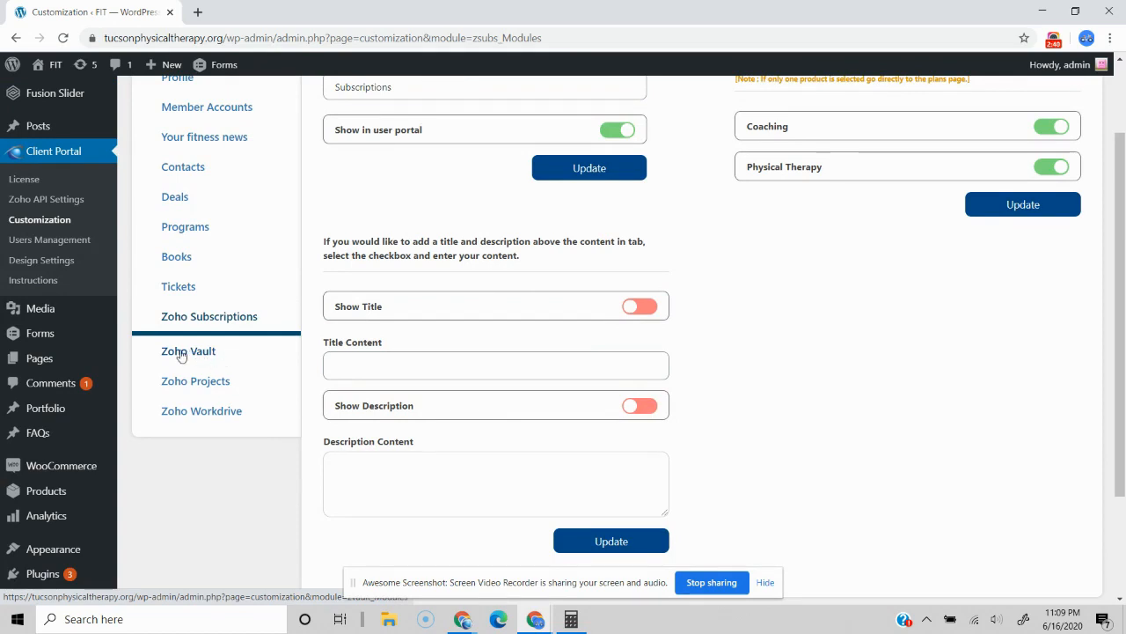
{"action": "mouse_move", "coordinate": [241, 225]}
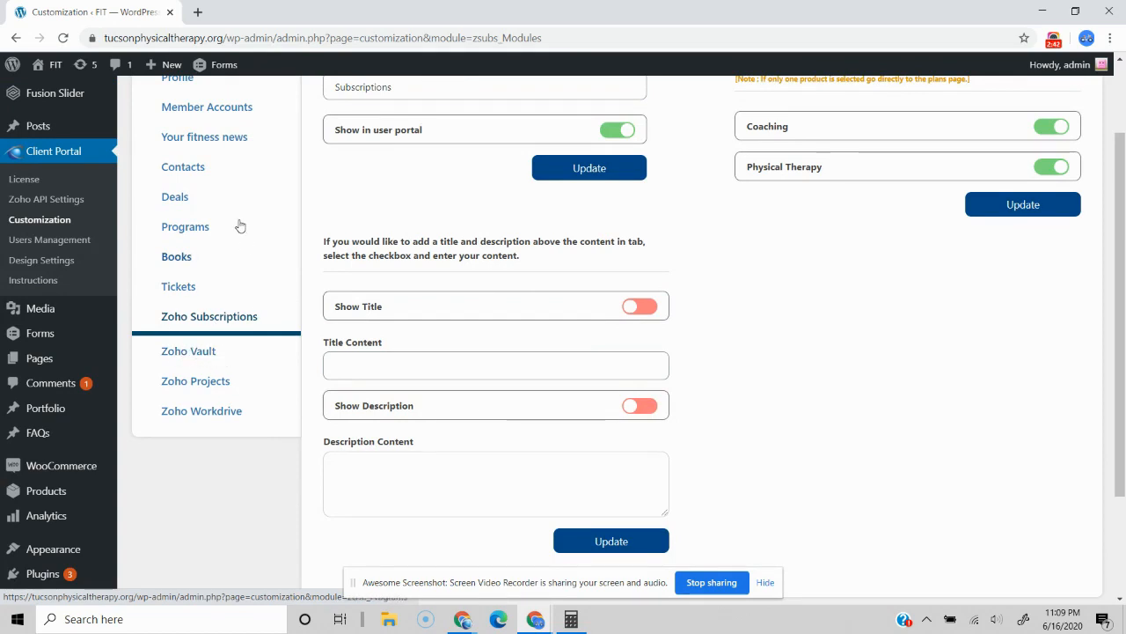
{"action": "mouse_move", "coordinate": [196, 212]}
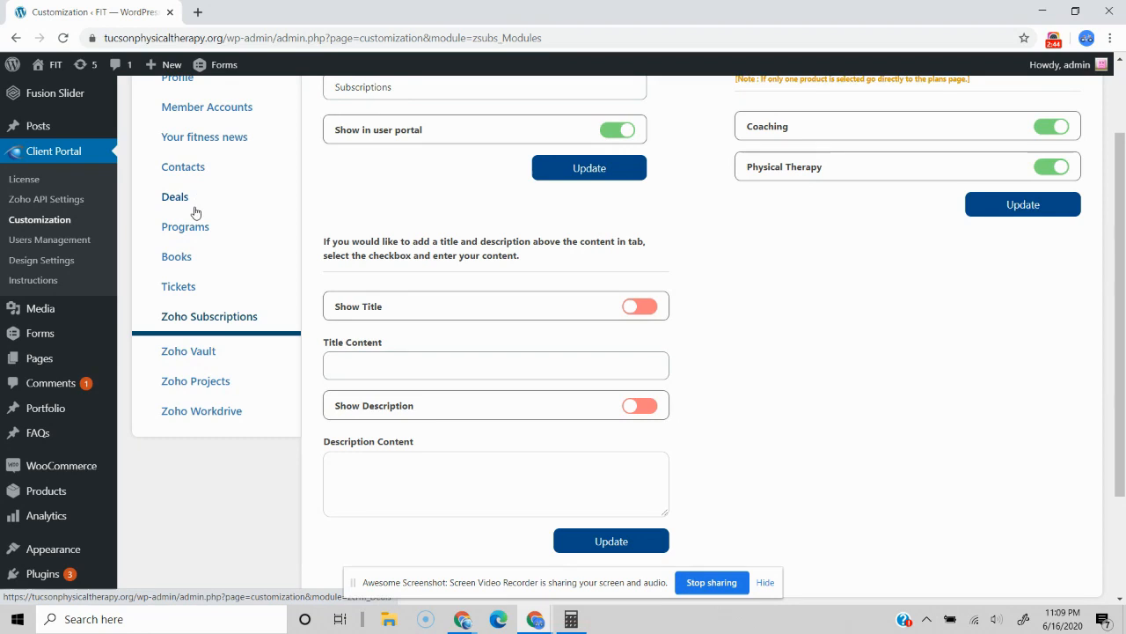
{"action": "mouse_move", "coordinate": [221, 175]}
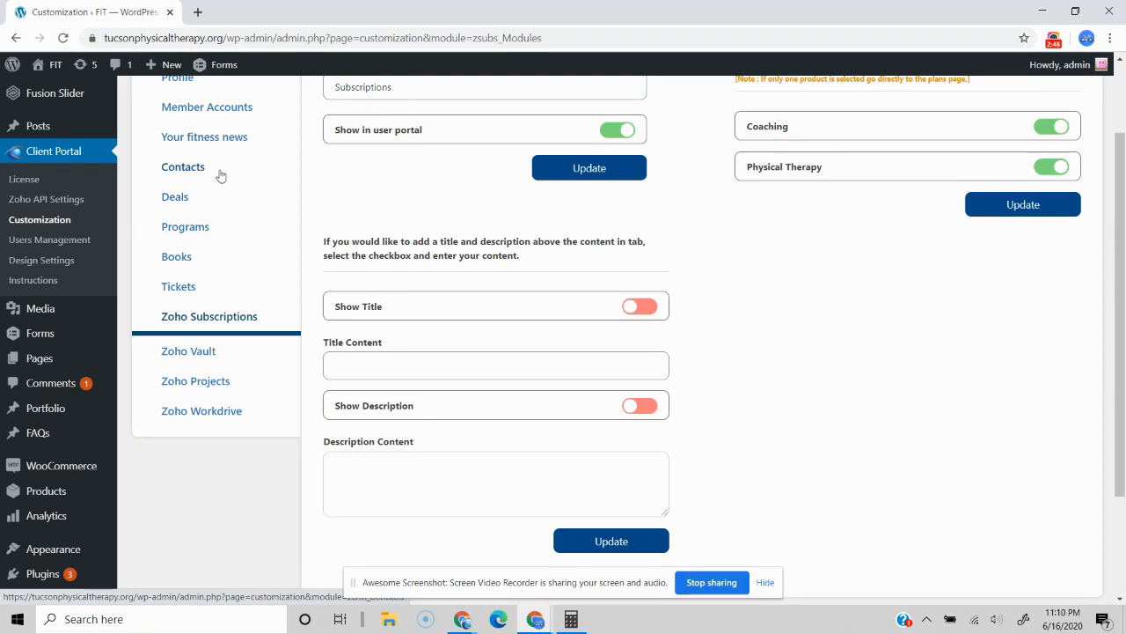
{"action": "mouse_move", "coordinate": [217, 182]}
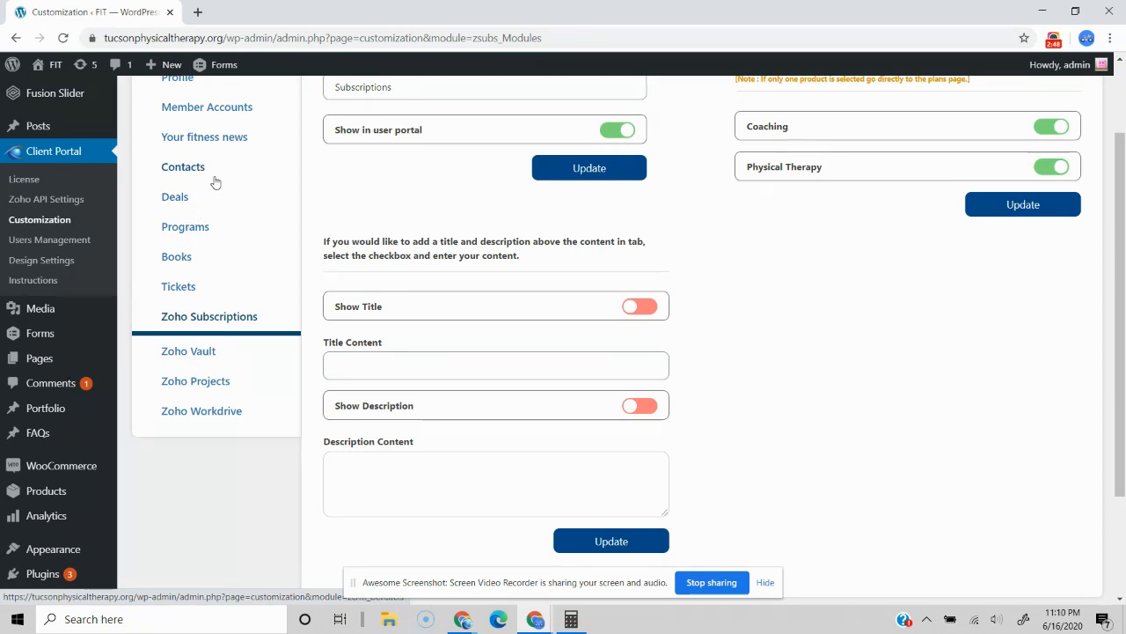
{"action": "mouse_move", "coordinate": [252, 230]}
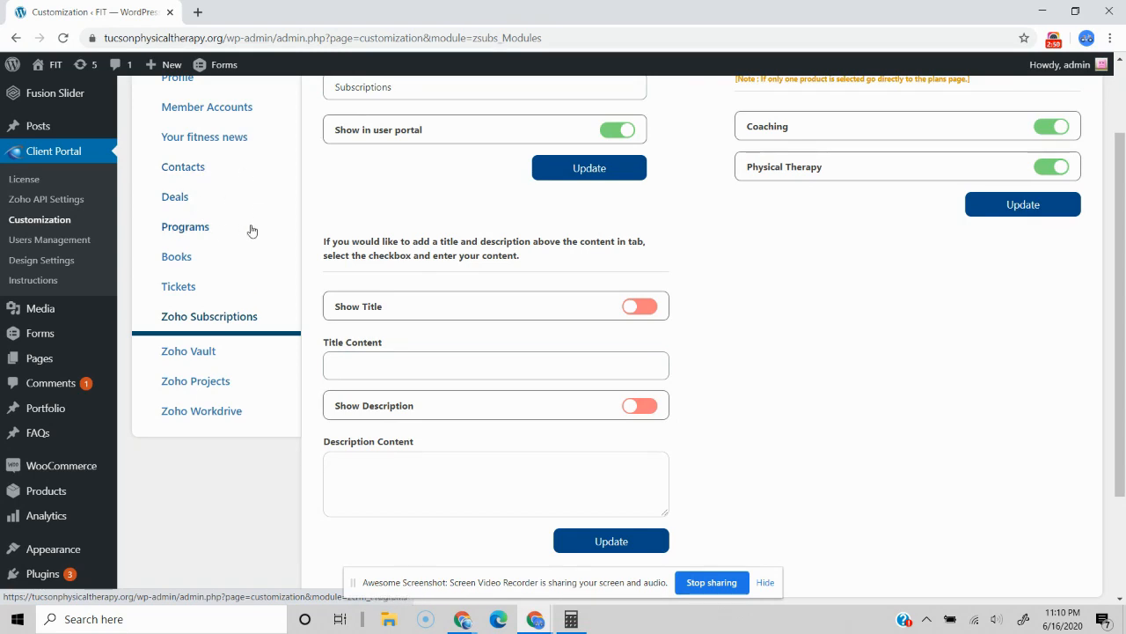
{"action": "mouse_move", "coordinate": [246, 221]}
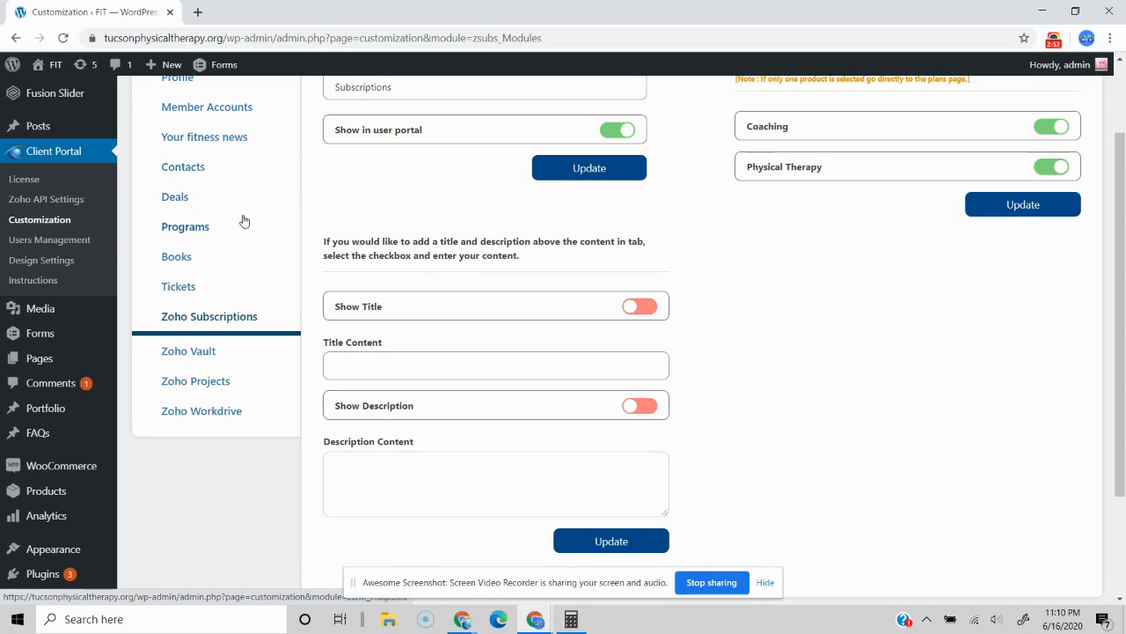
{"action": "mouse_move", "coordinate": [50, 239]}
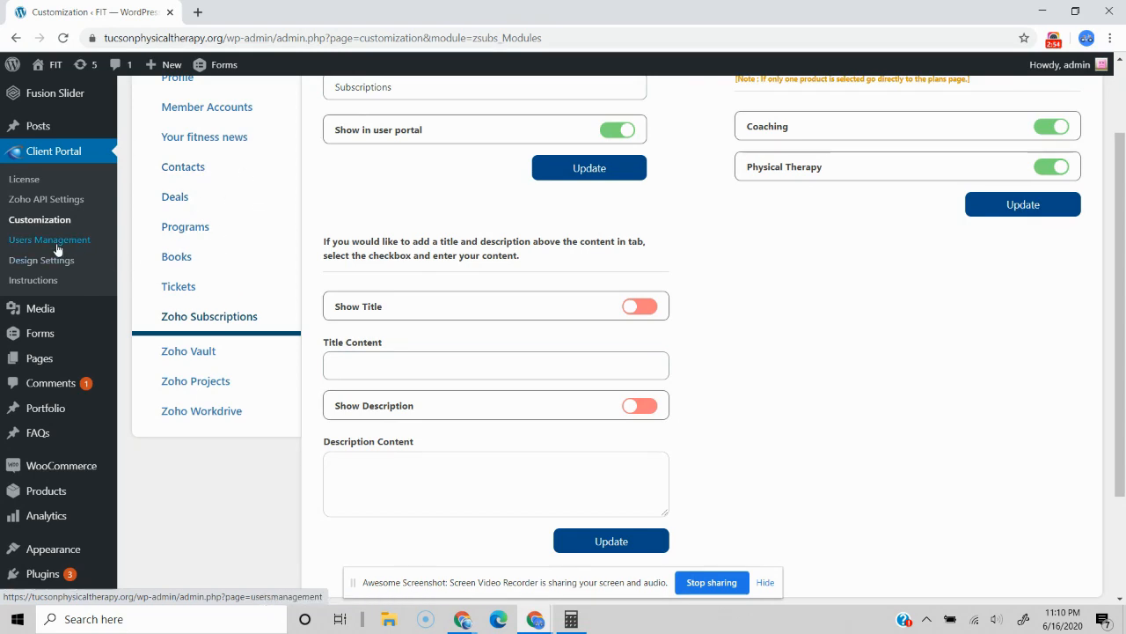
Open Users Management to view the All Users list with last logins.
{"action": "left_click", "coordinate": [49, 240]}
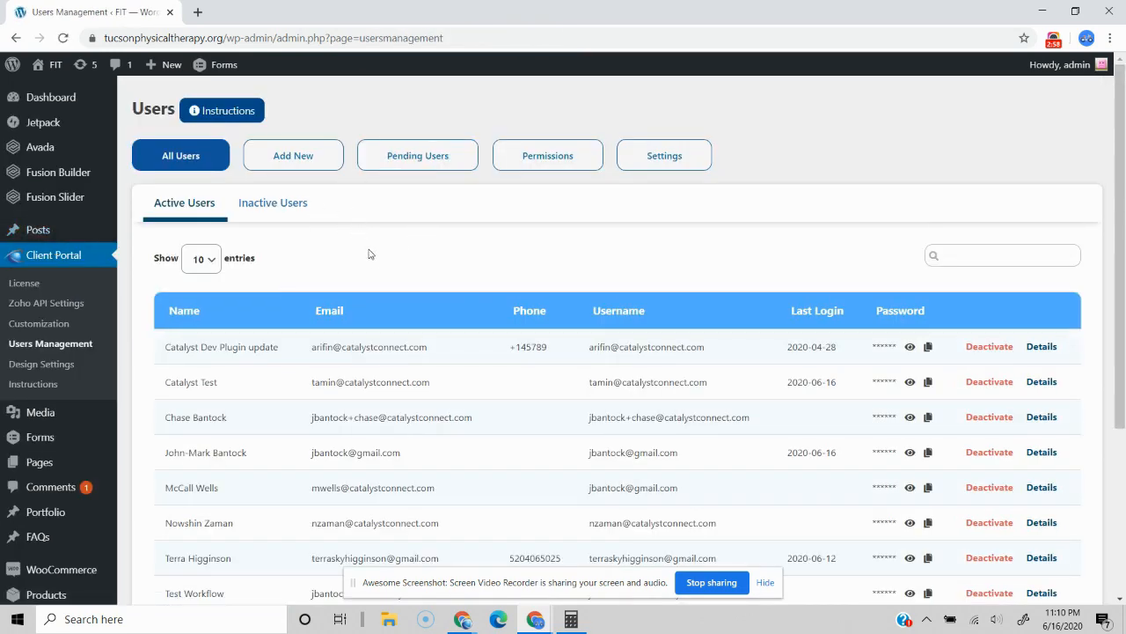
{"action": "mouse_move", "coordinate": [342, 221]}
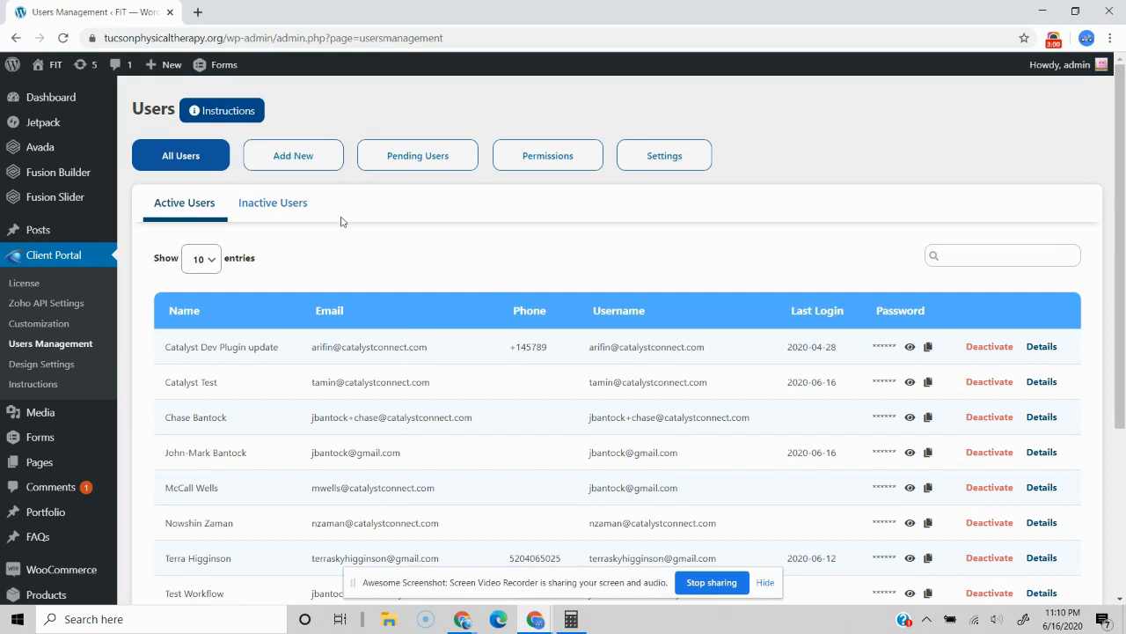
{"action": "mouse_move", "coordinate": [352, 230]}
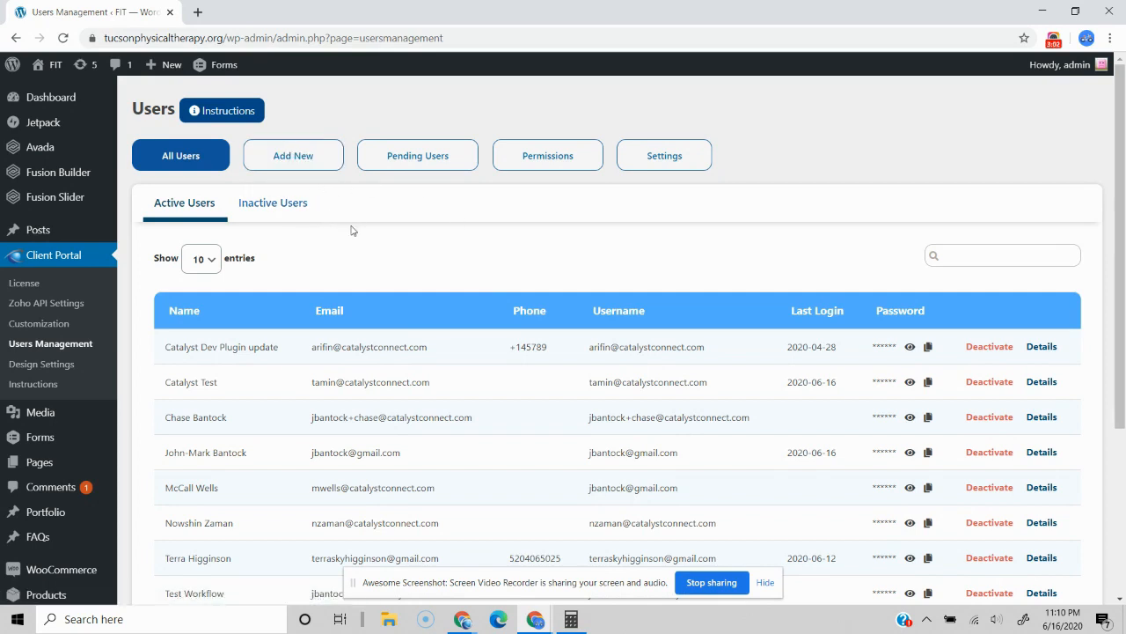
{"action": "mouse_move", "coordinate": [320, 247]}
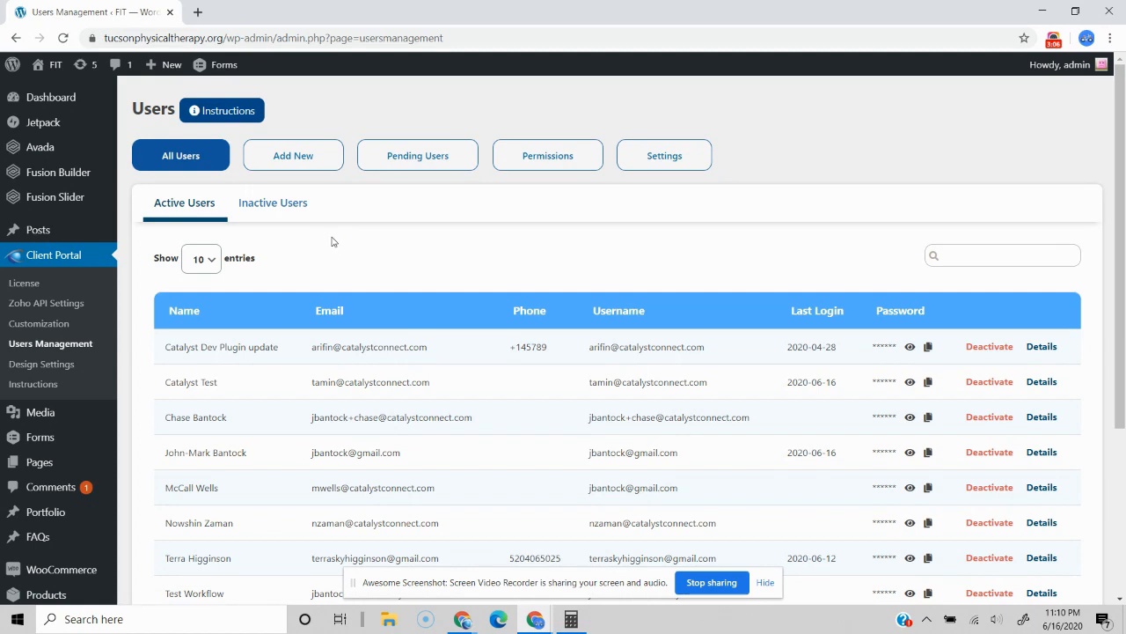
{"action": "mouse_move", "coordinate": [41, 363]}
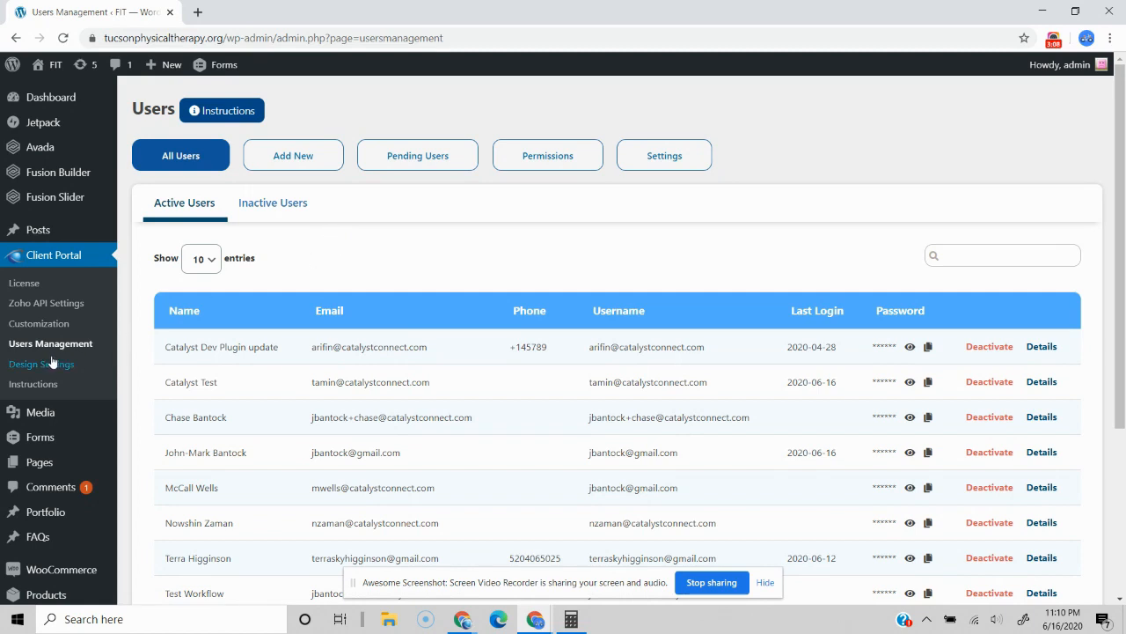
Open Design Settings' Dashboard Content tab and scroll to the heading, menu and button colours.
{"action": "left_click", "coordinate": [42, 363]}
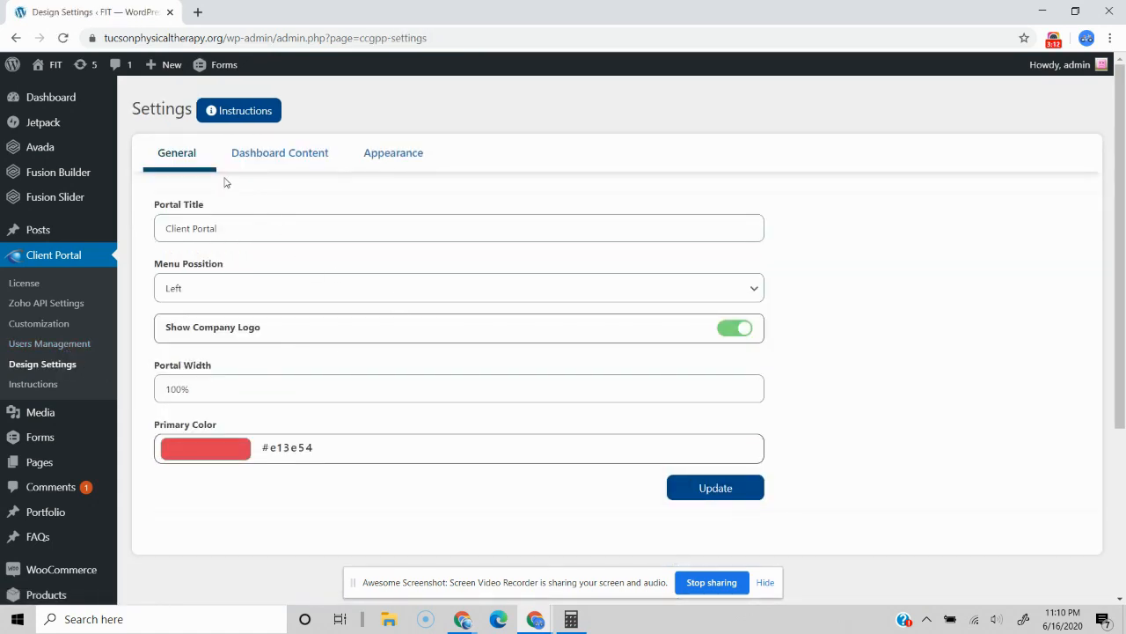
{"action": "mouse_move", "coordinate": [280, 152]}
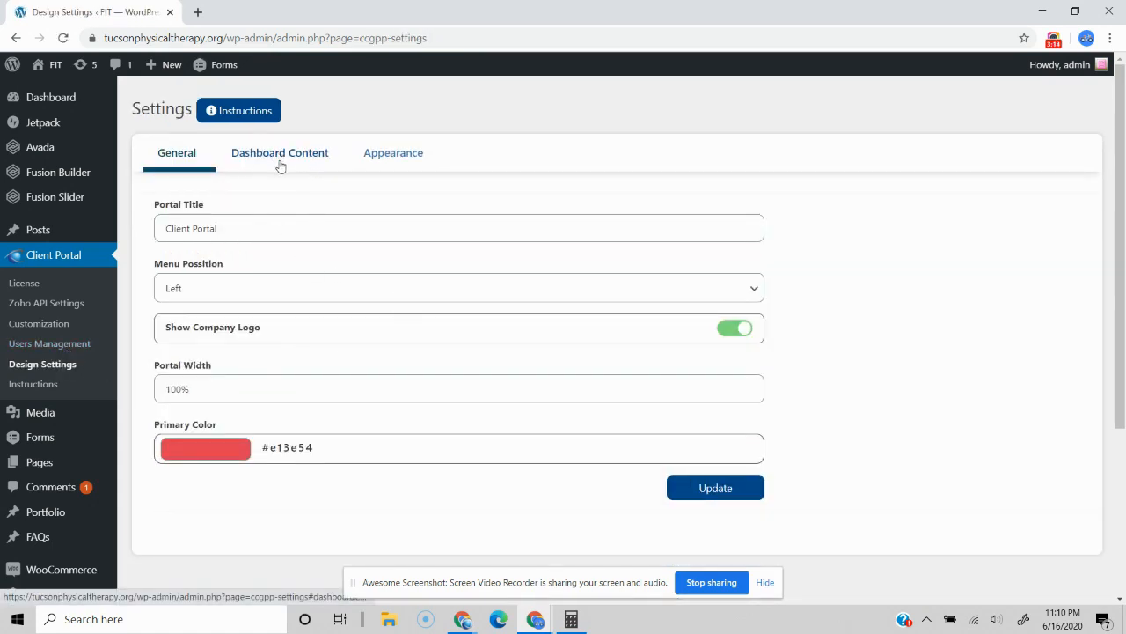
{"action": "left_click", "coordinate": [280, 152]}
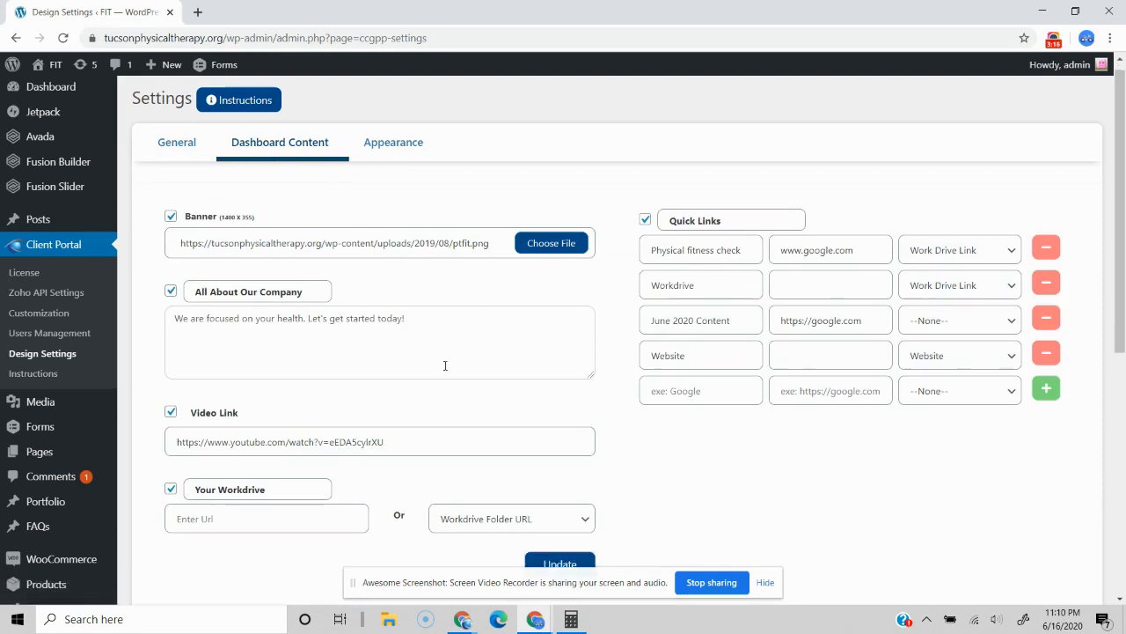
{"action": "scroll", "scroll_direction": "up", "scroll_amount": 3}
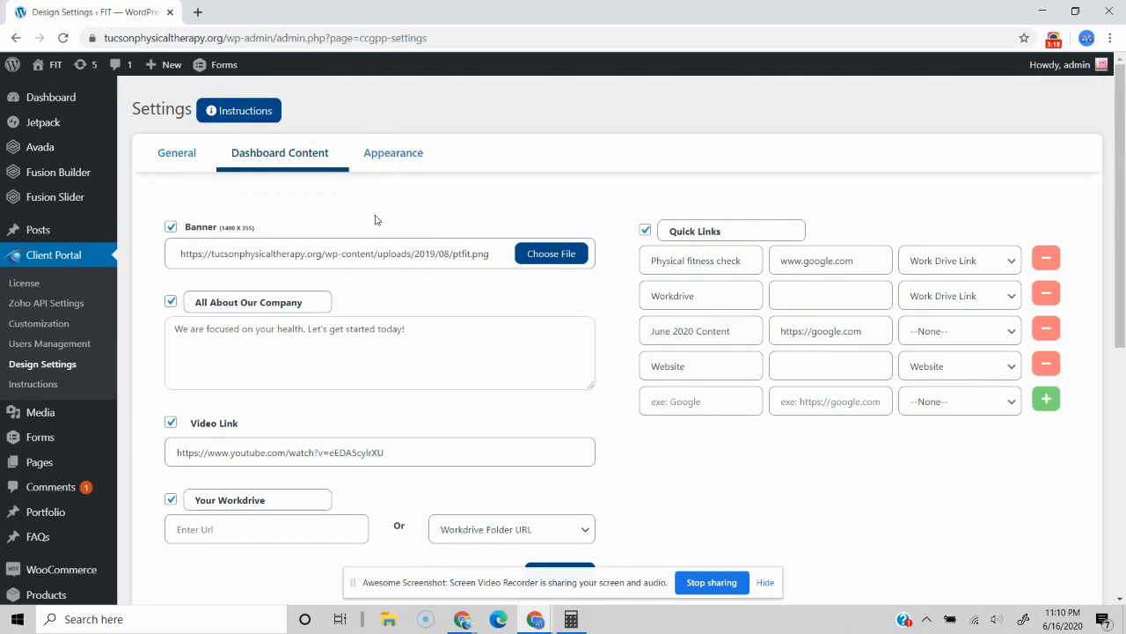
{"action": "scroll", "scroll_direction": "down", "scroll_amount": 3}
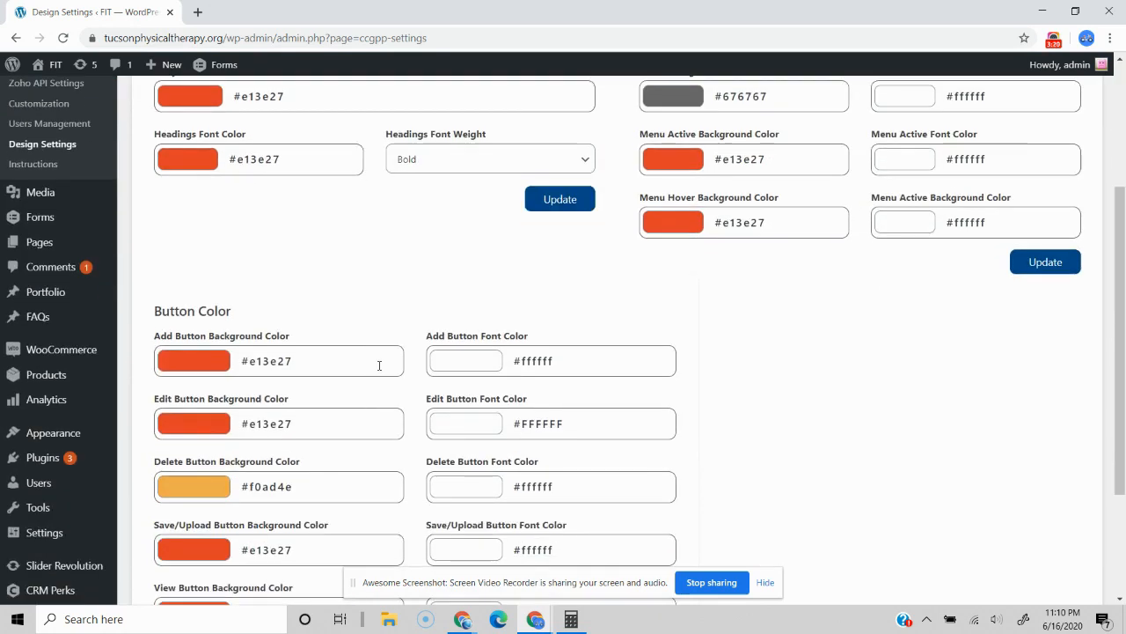
{"action": "mouse_move", "coordinate": [369, 321]}
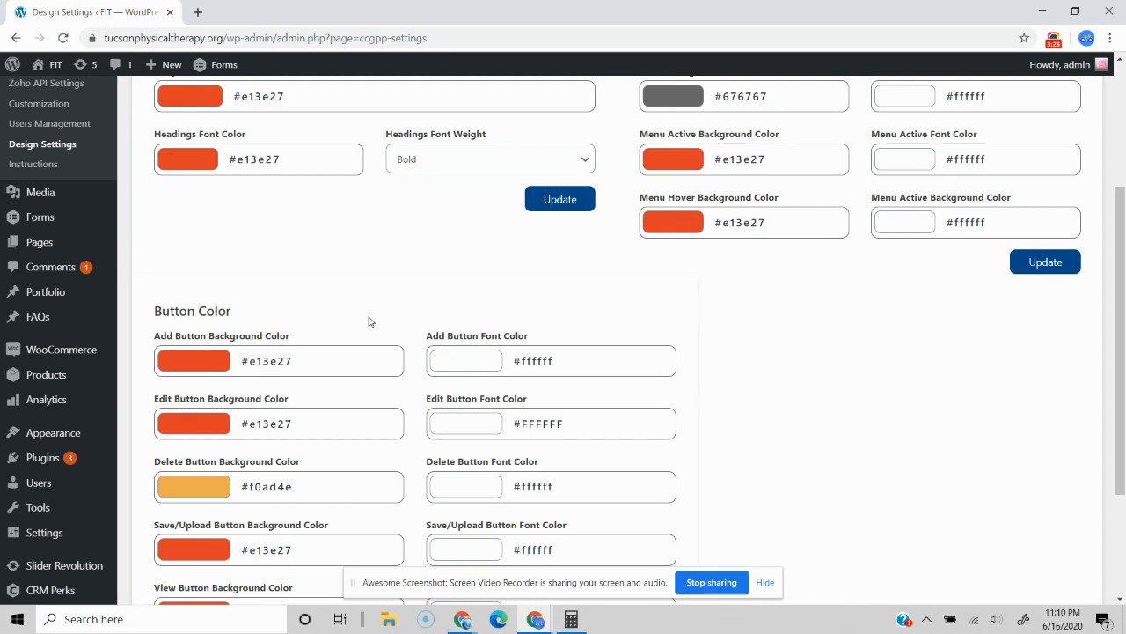
{"action": "mouse_move", "coordinate": [399, 302]}
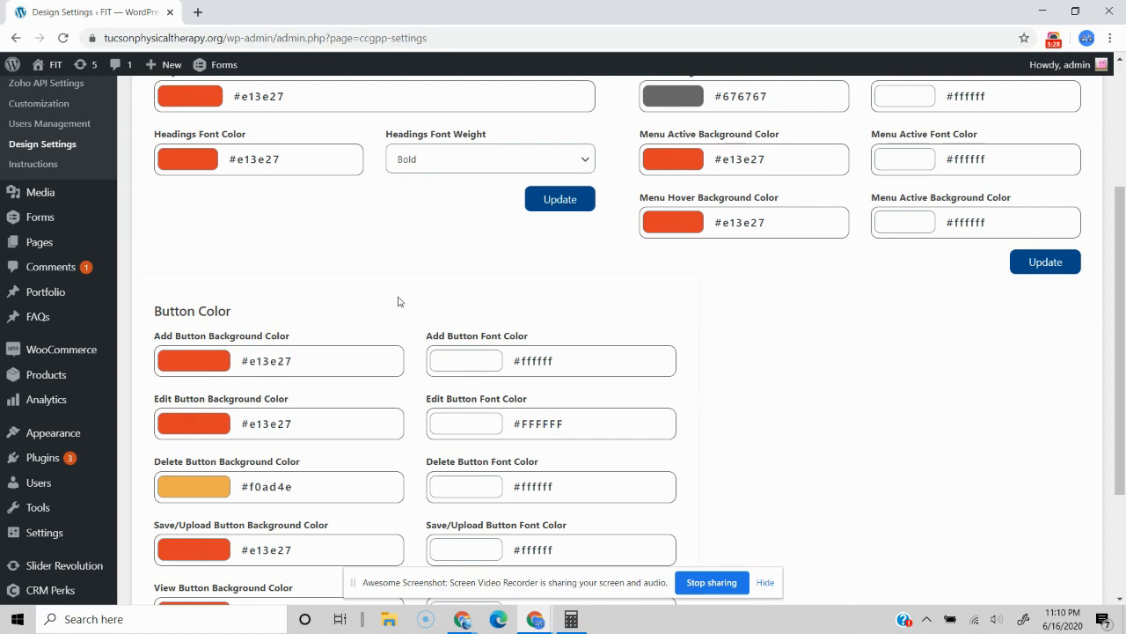
{"action": "mouse_move", "coordinate": [409, 277]}
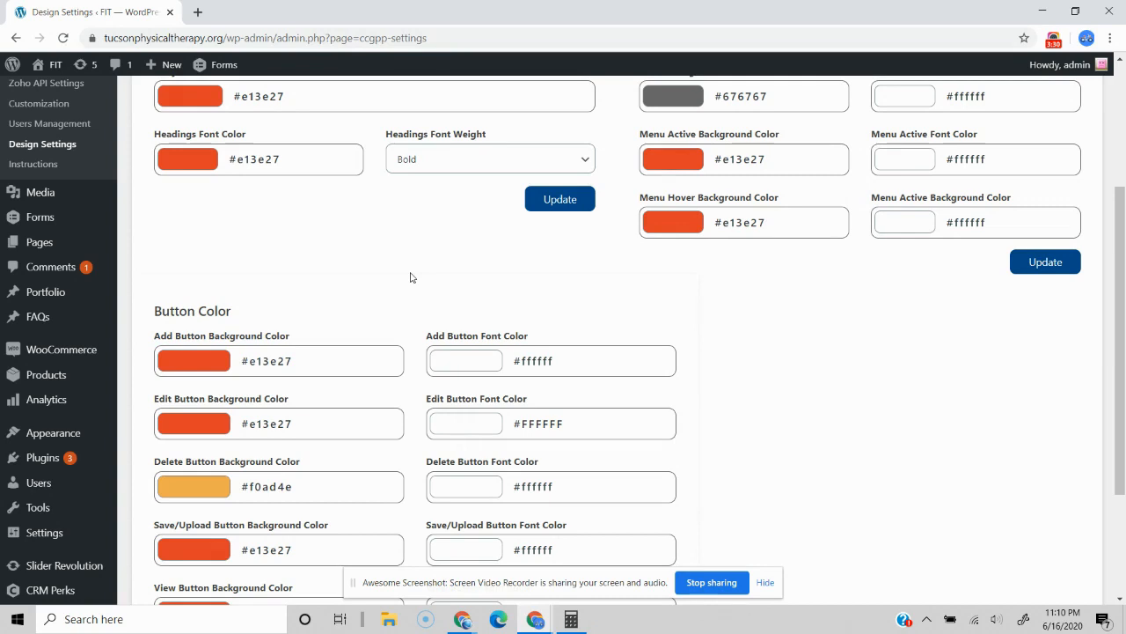